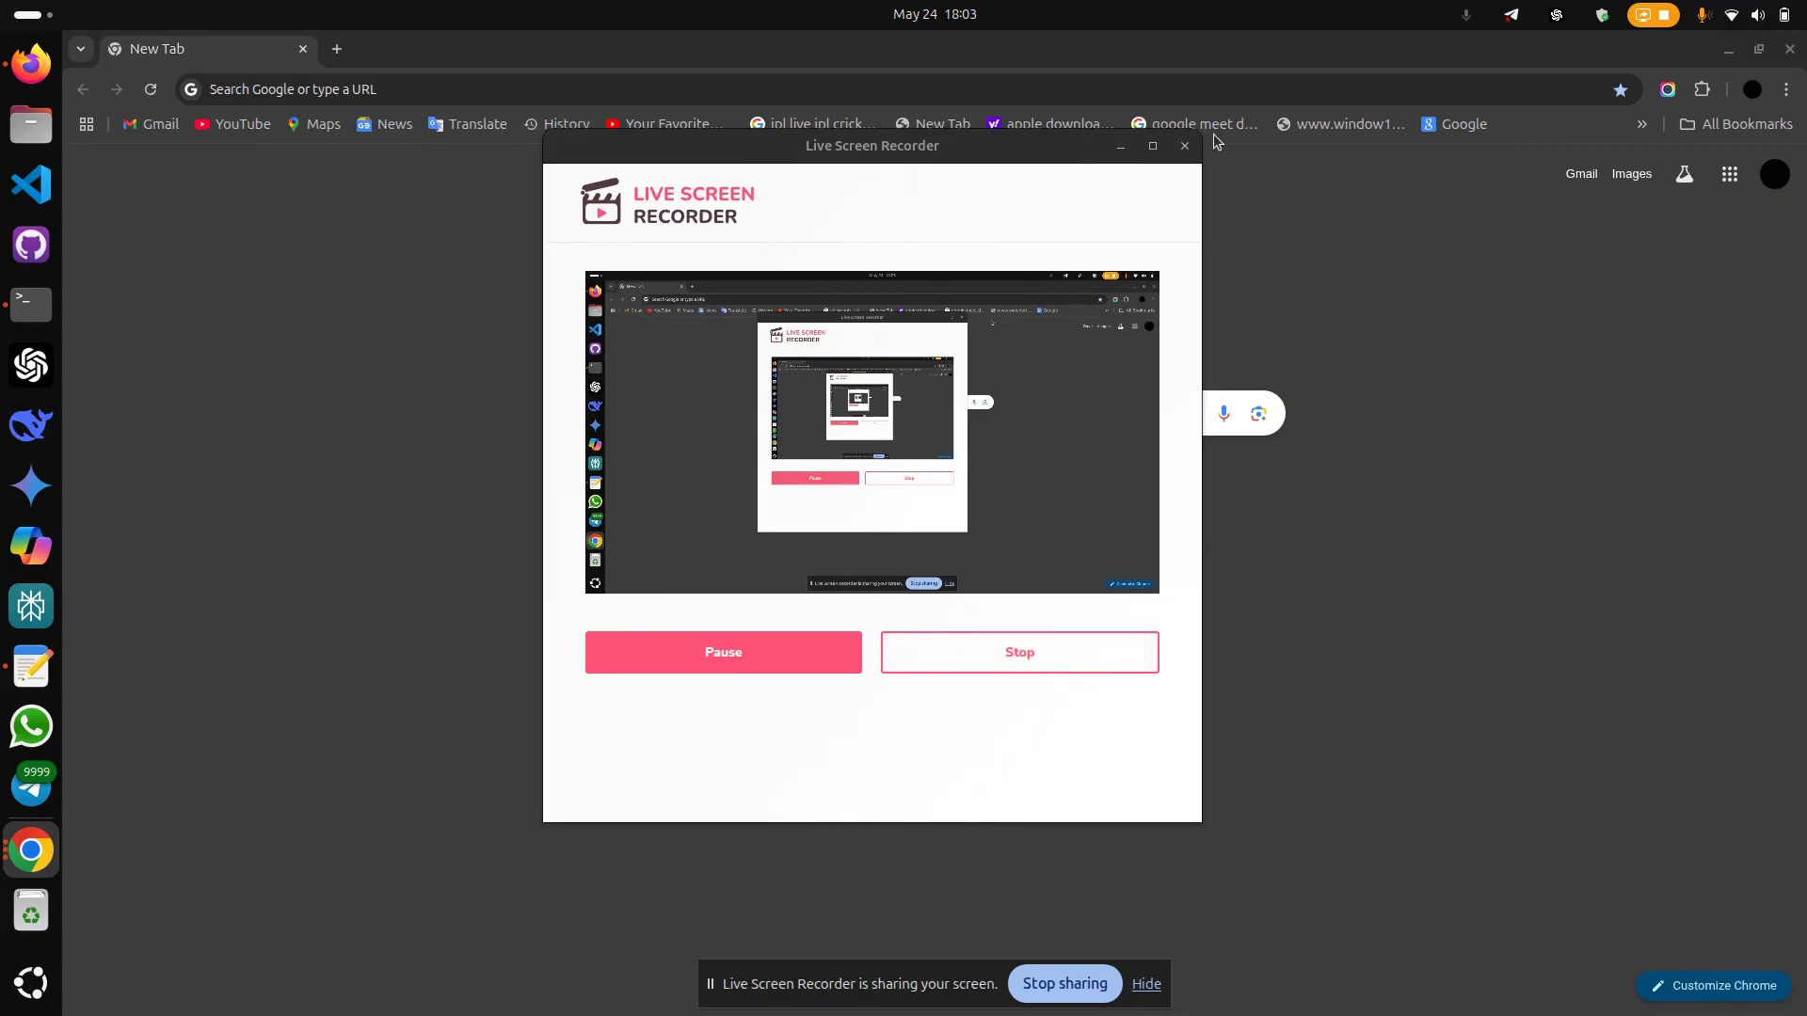
Minimize the Live Screen Recorder window and the Chrome browser to reveal the desktop.
{"action": "left_click", "coordinate": [1183, 147]}
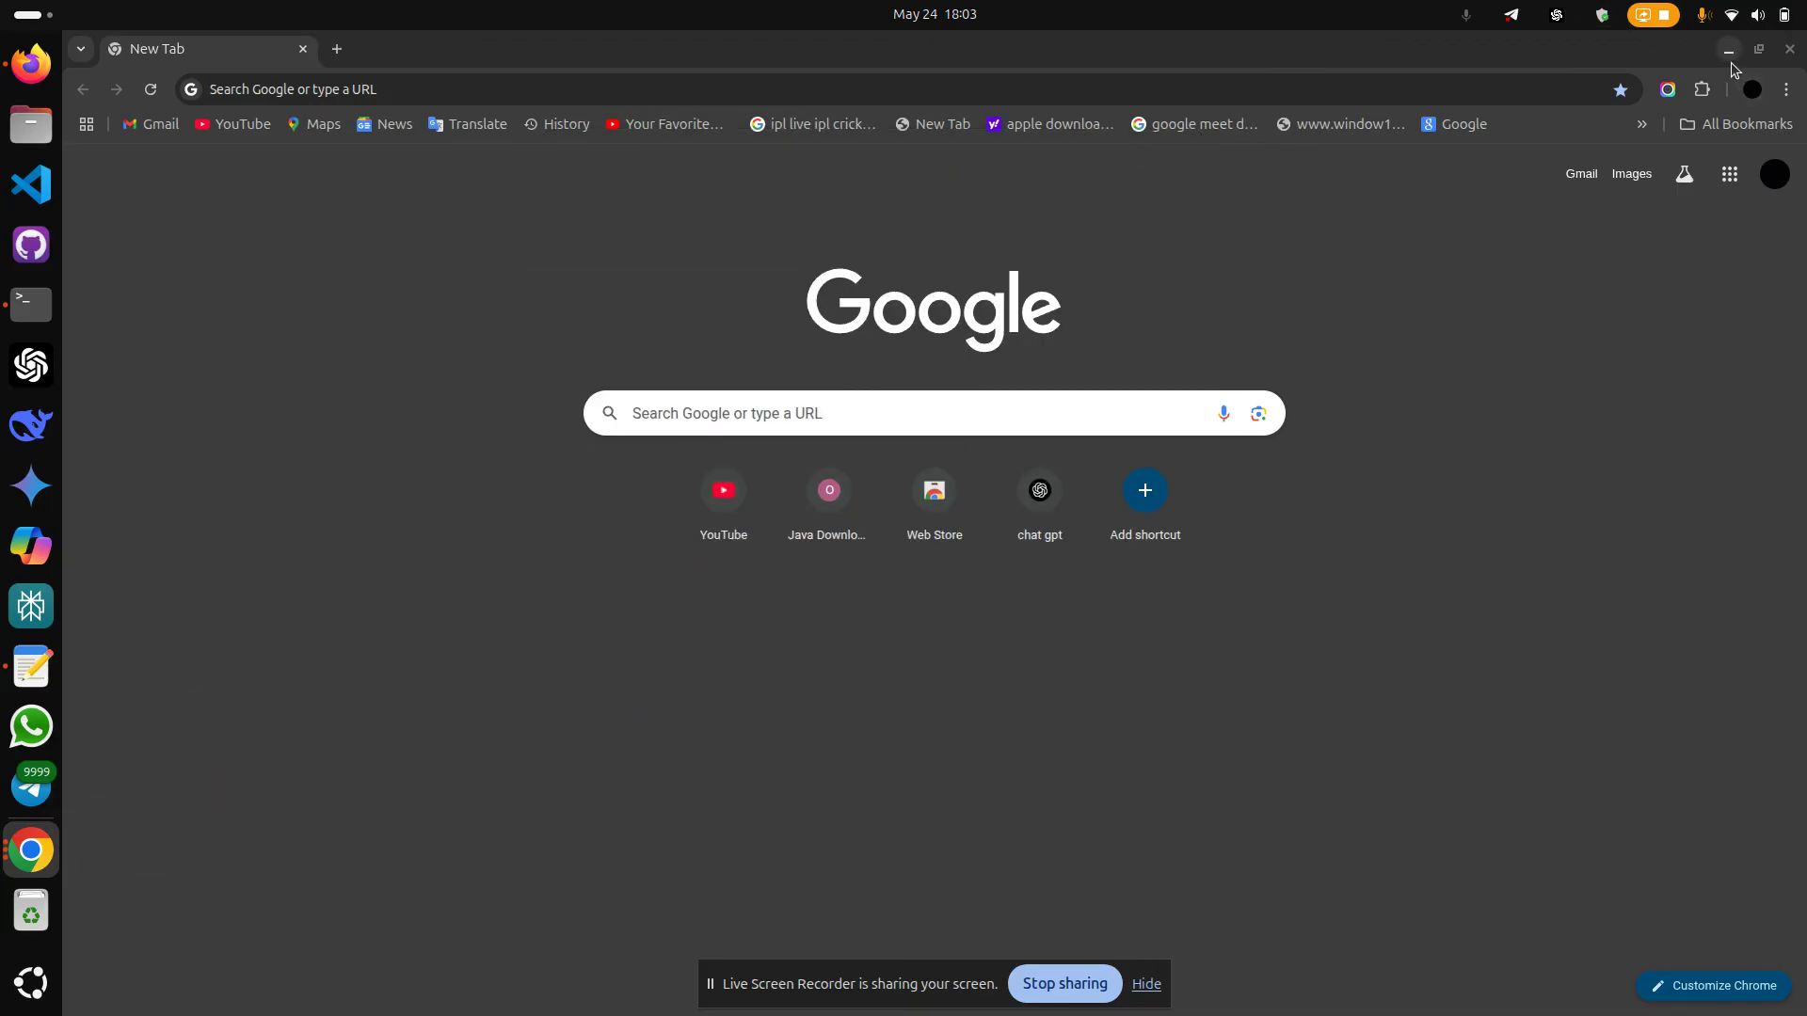
{"action": "left_click", "coordinate": [29, 305]}
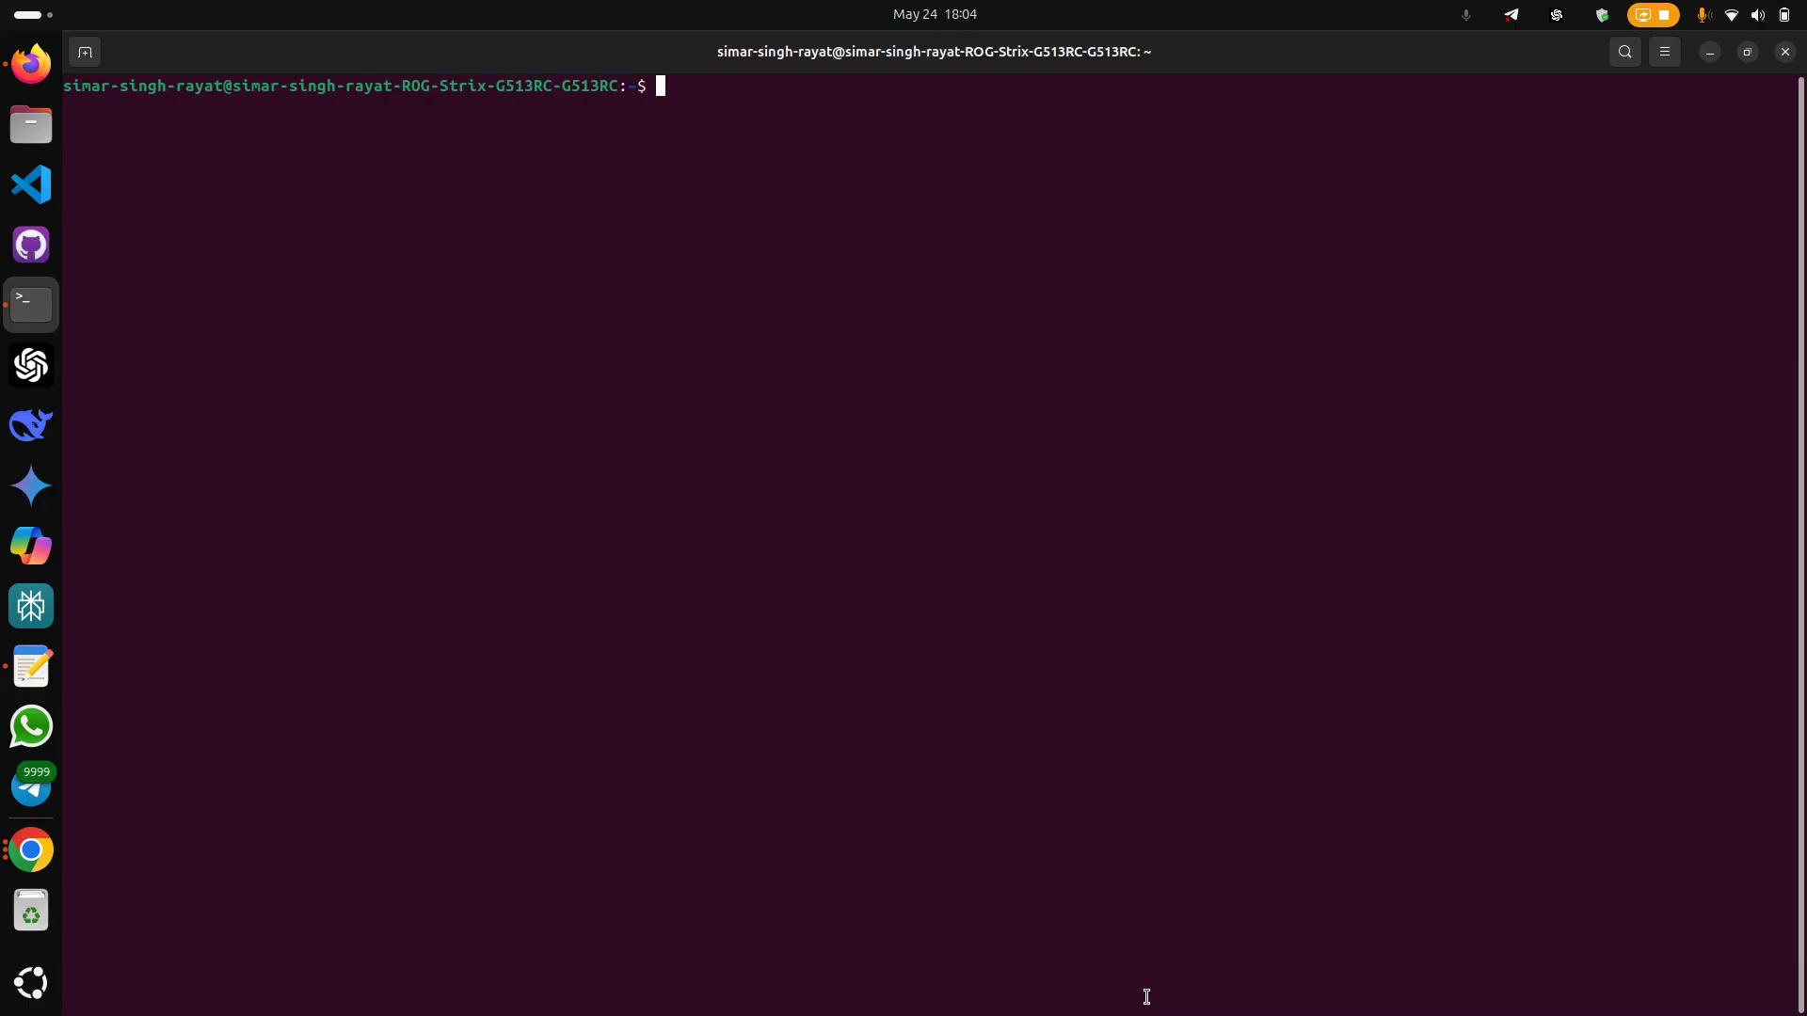
Run 'sudo apt update' with the sudo password, reporting 17 upgradable packages.
{"action": "type", "text": "sudo apt update"}
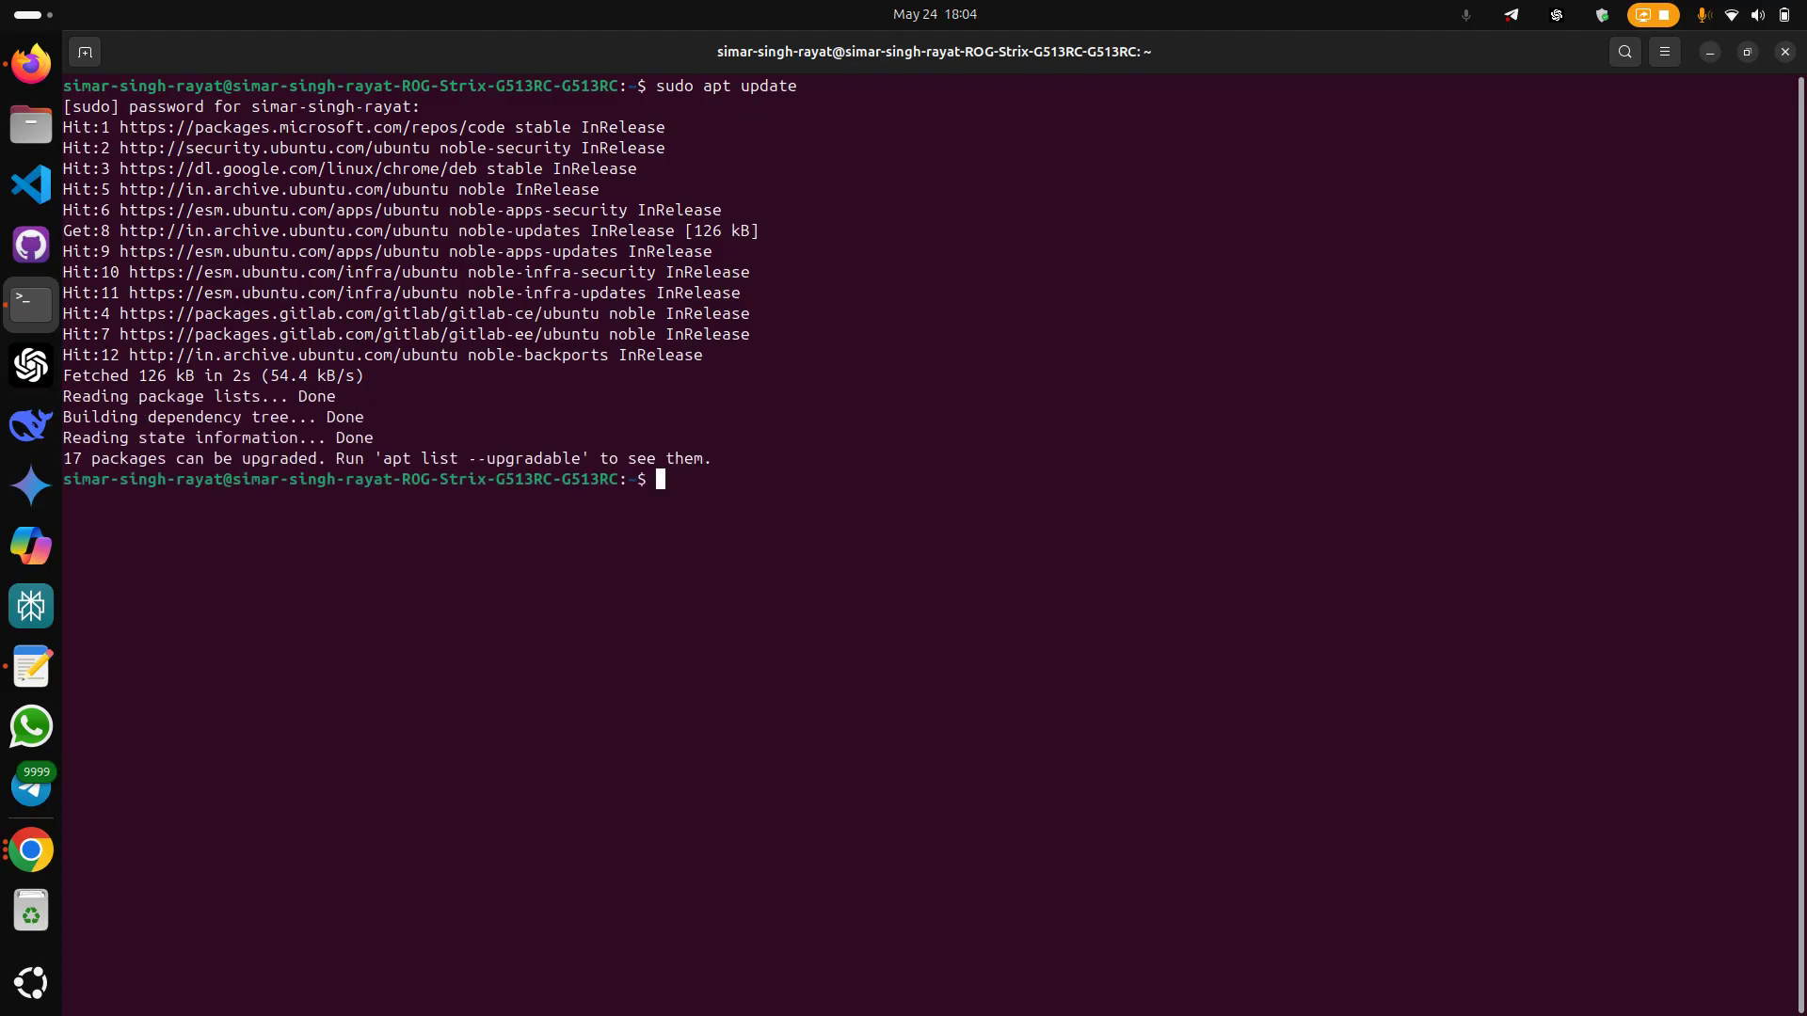
{"action": "type", "text": "sudo"}
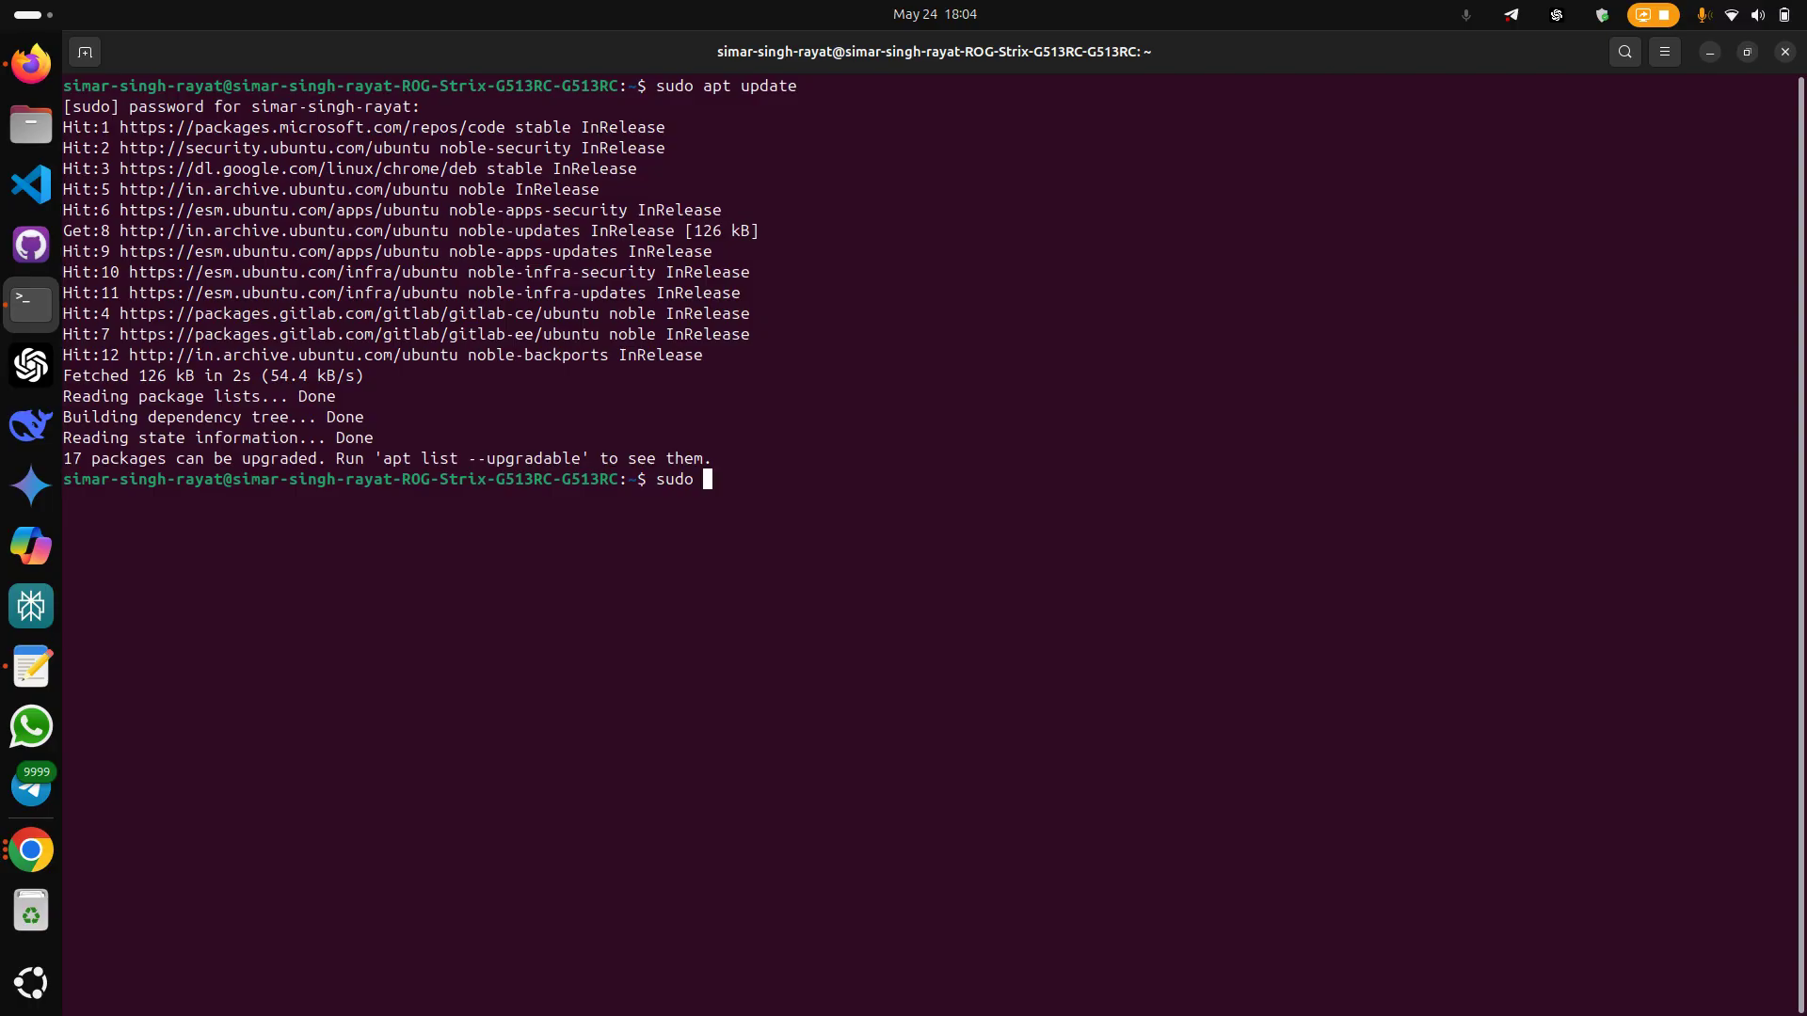
Run 'sudo snap install whatsapp-linux-app', which reports the snap is already installed.
{"action": "type", "text": "snap insta"}
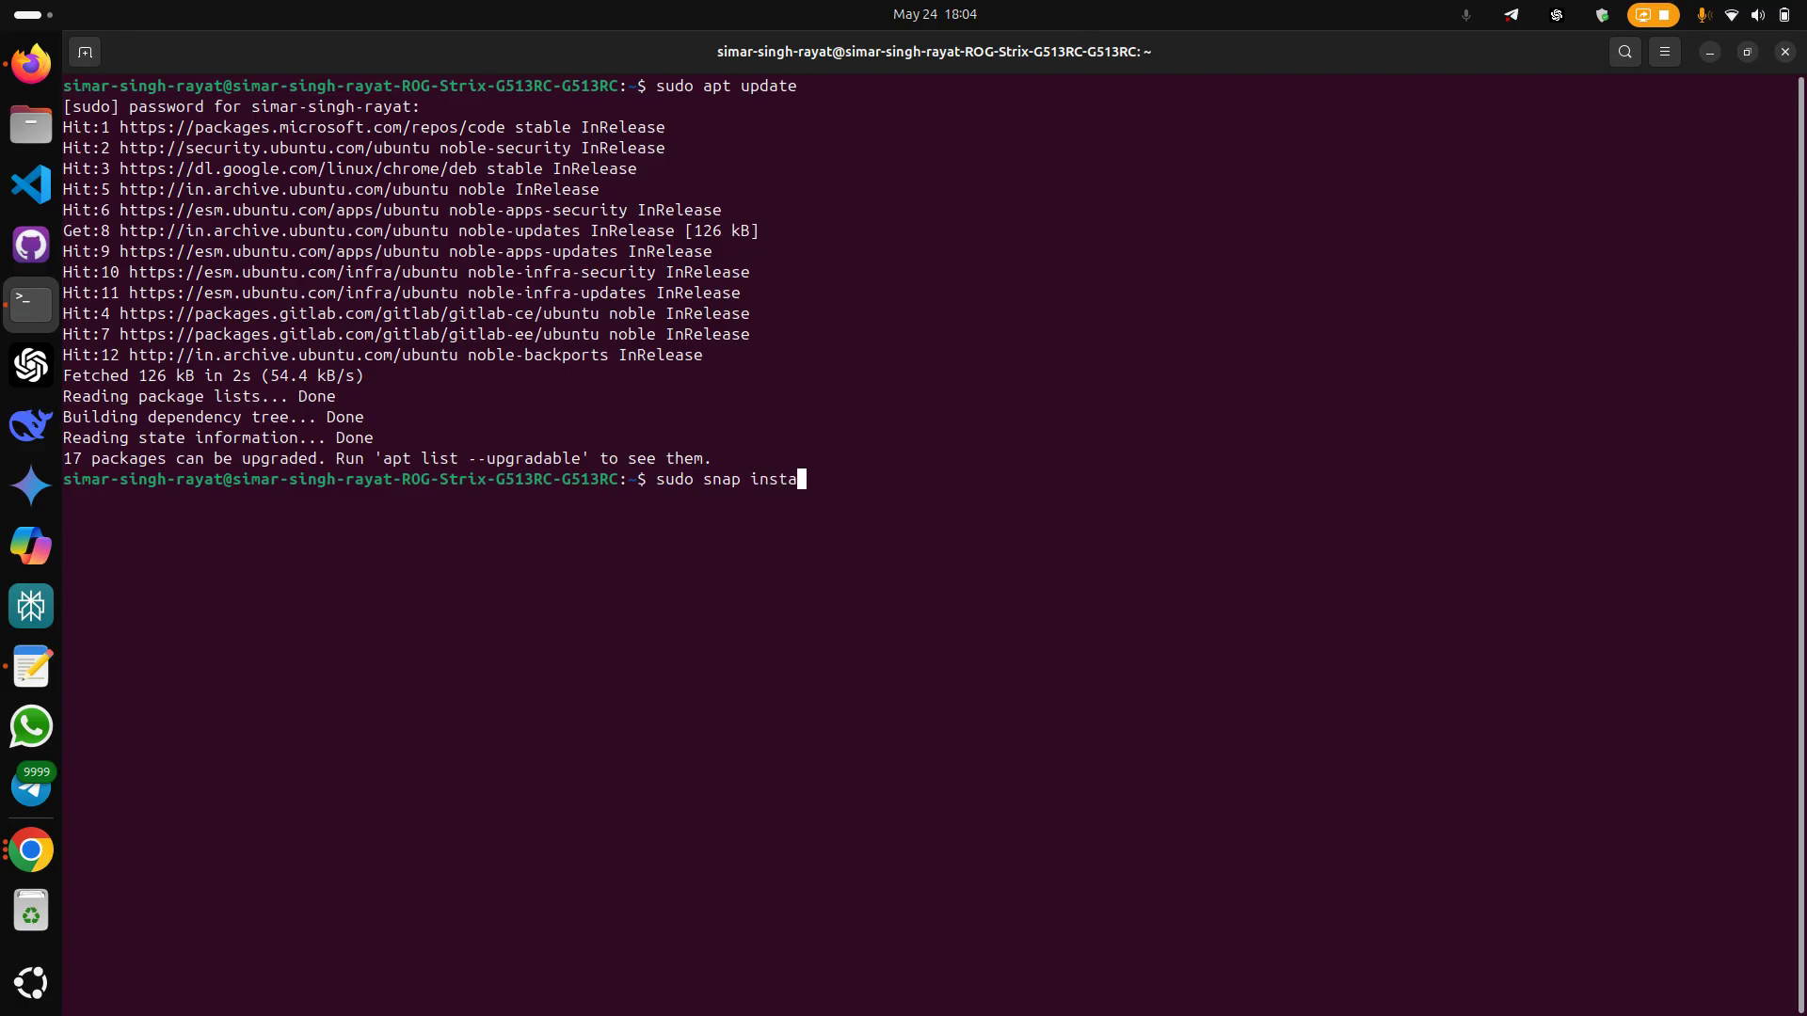
{"action": "type", "text": "ll"}
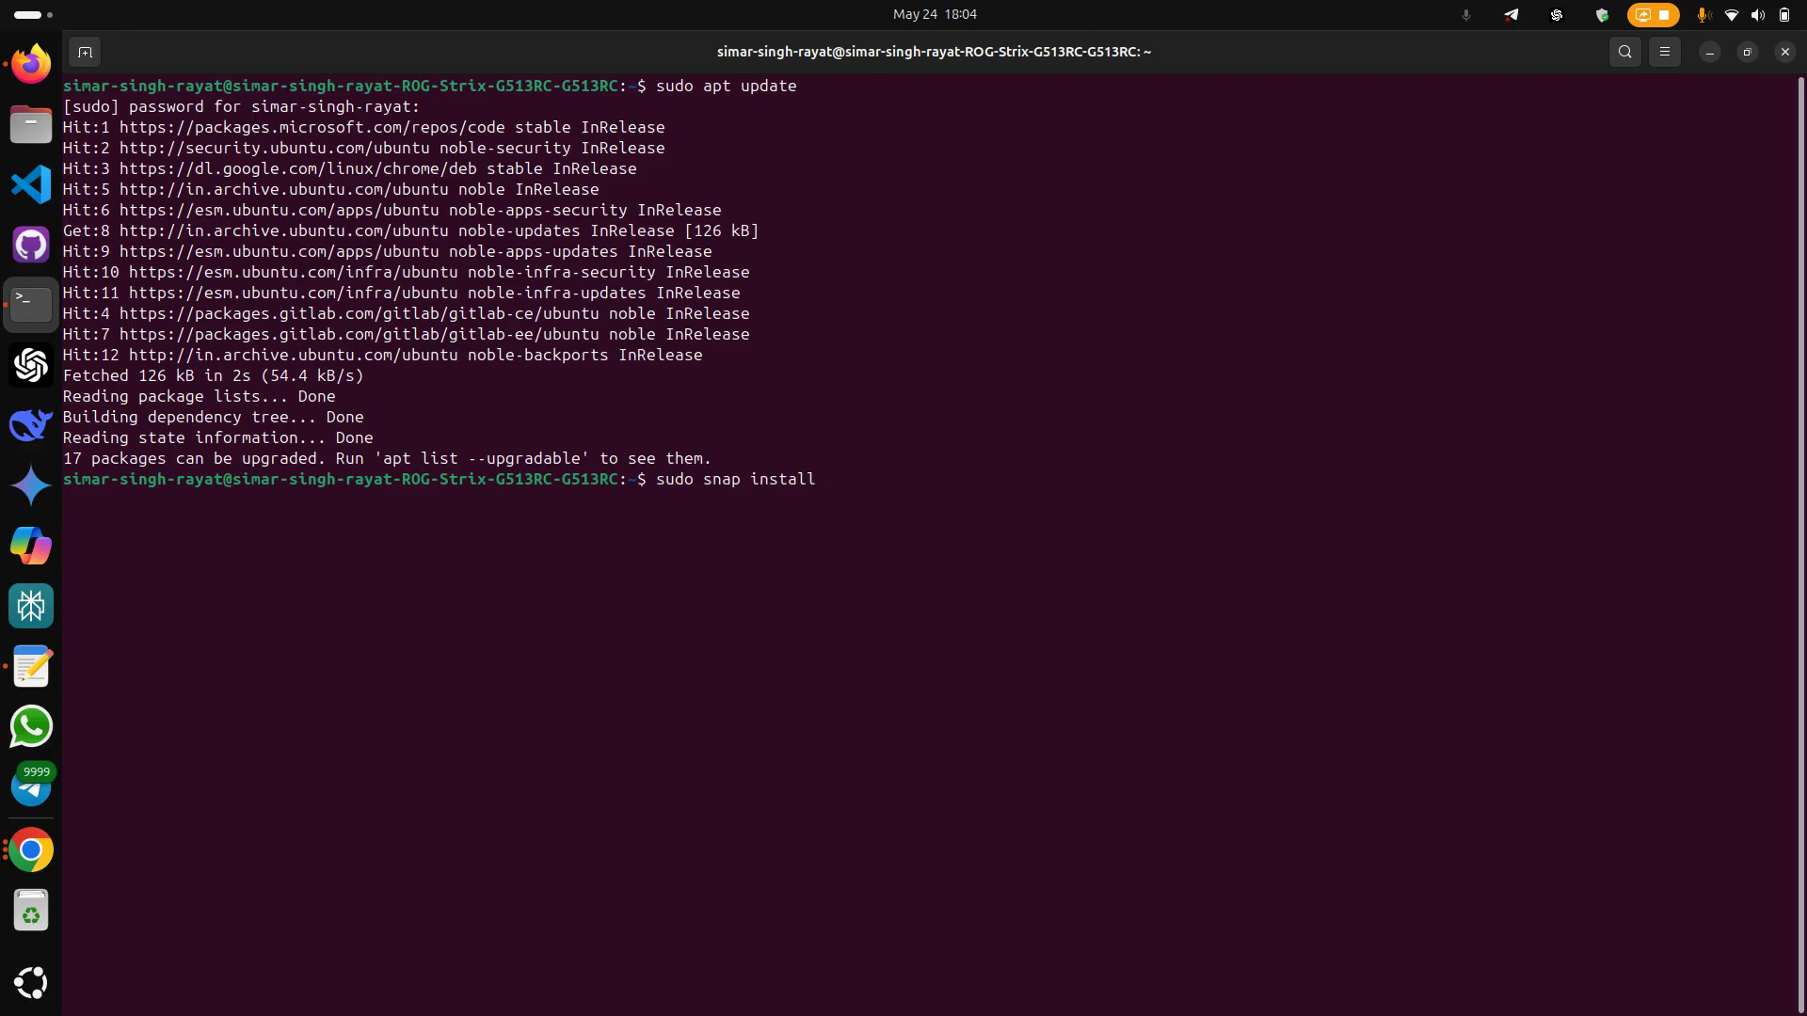
{"action": "type", "text": "whatsa"}
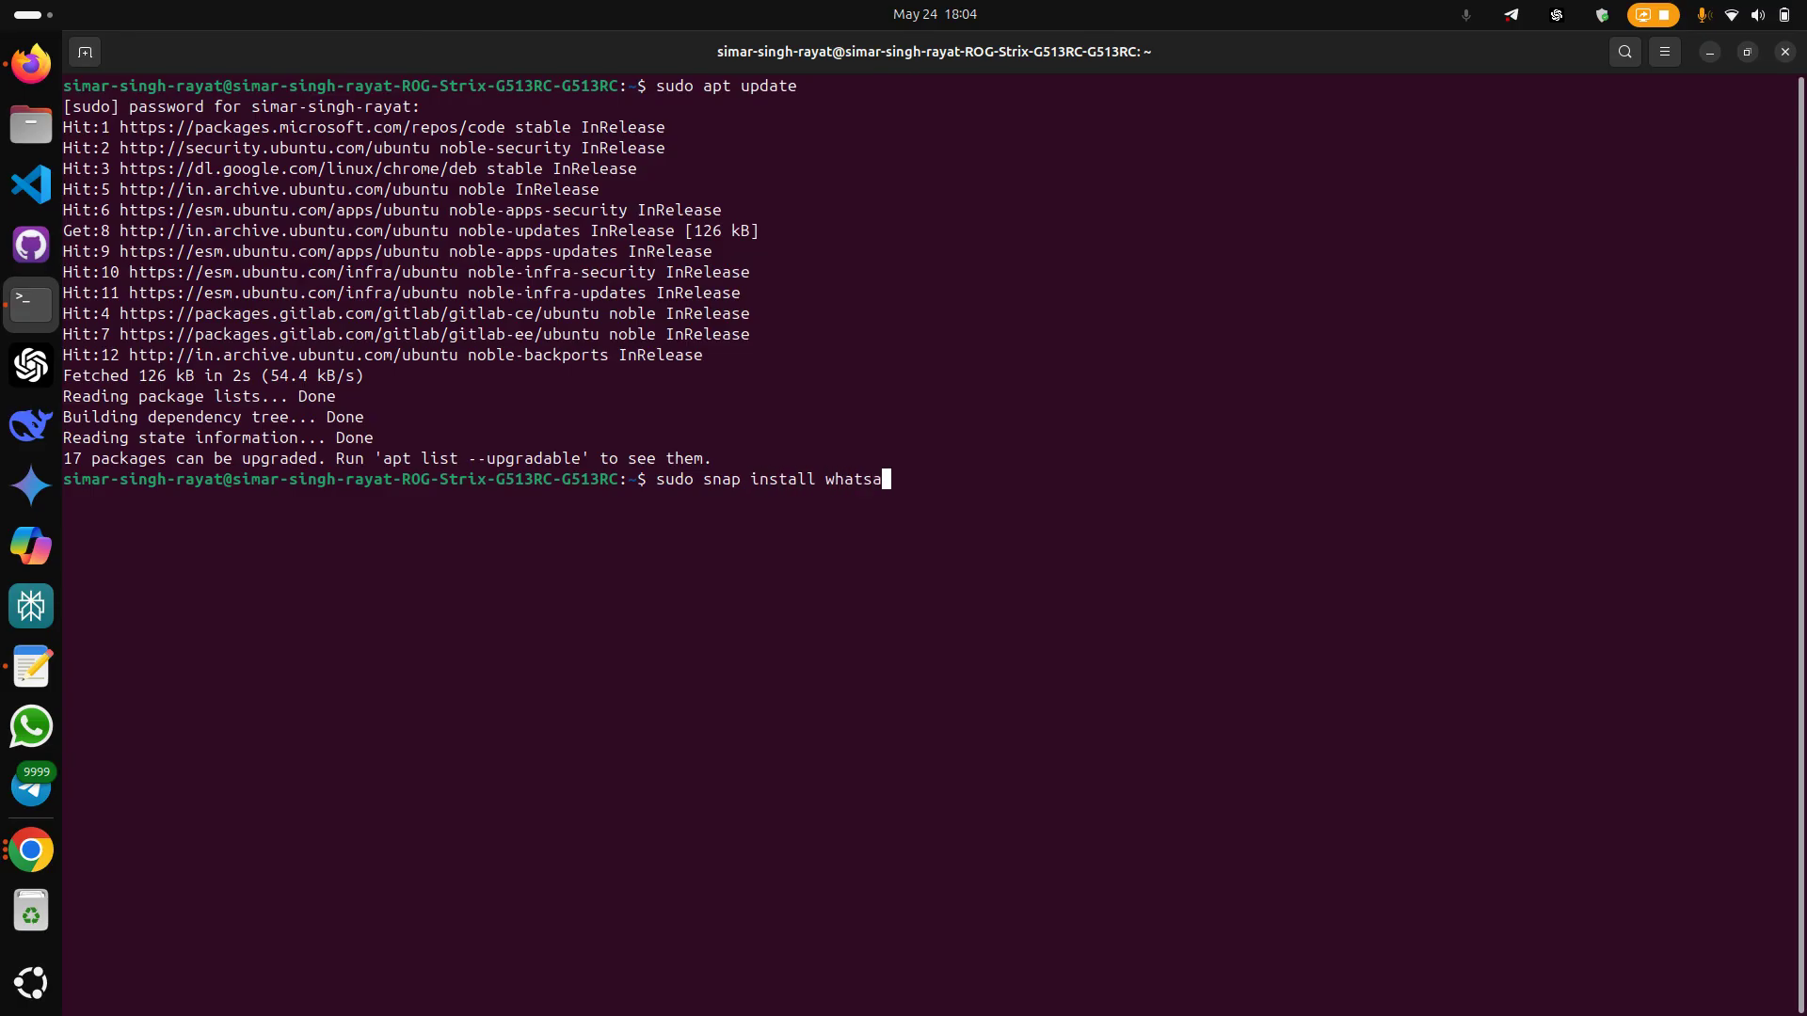
{"action": "type", "text": "pp"}
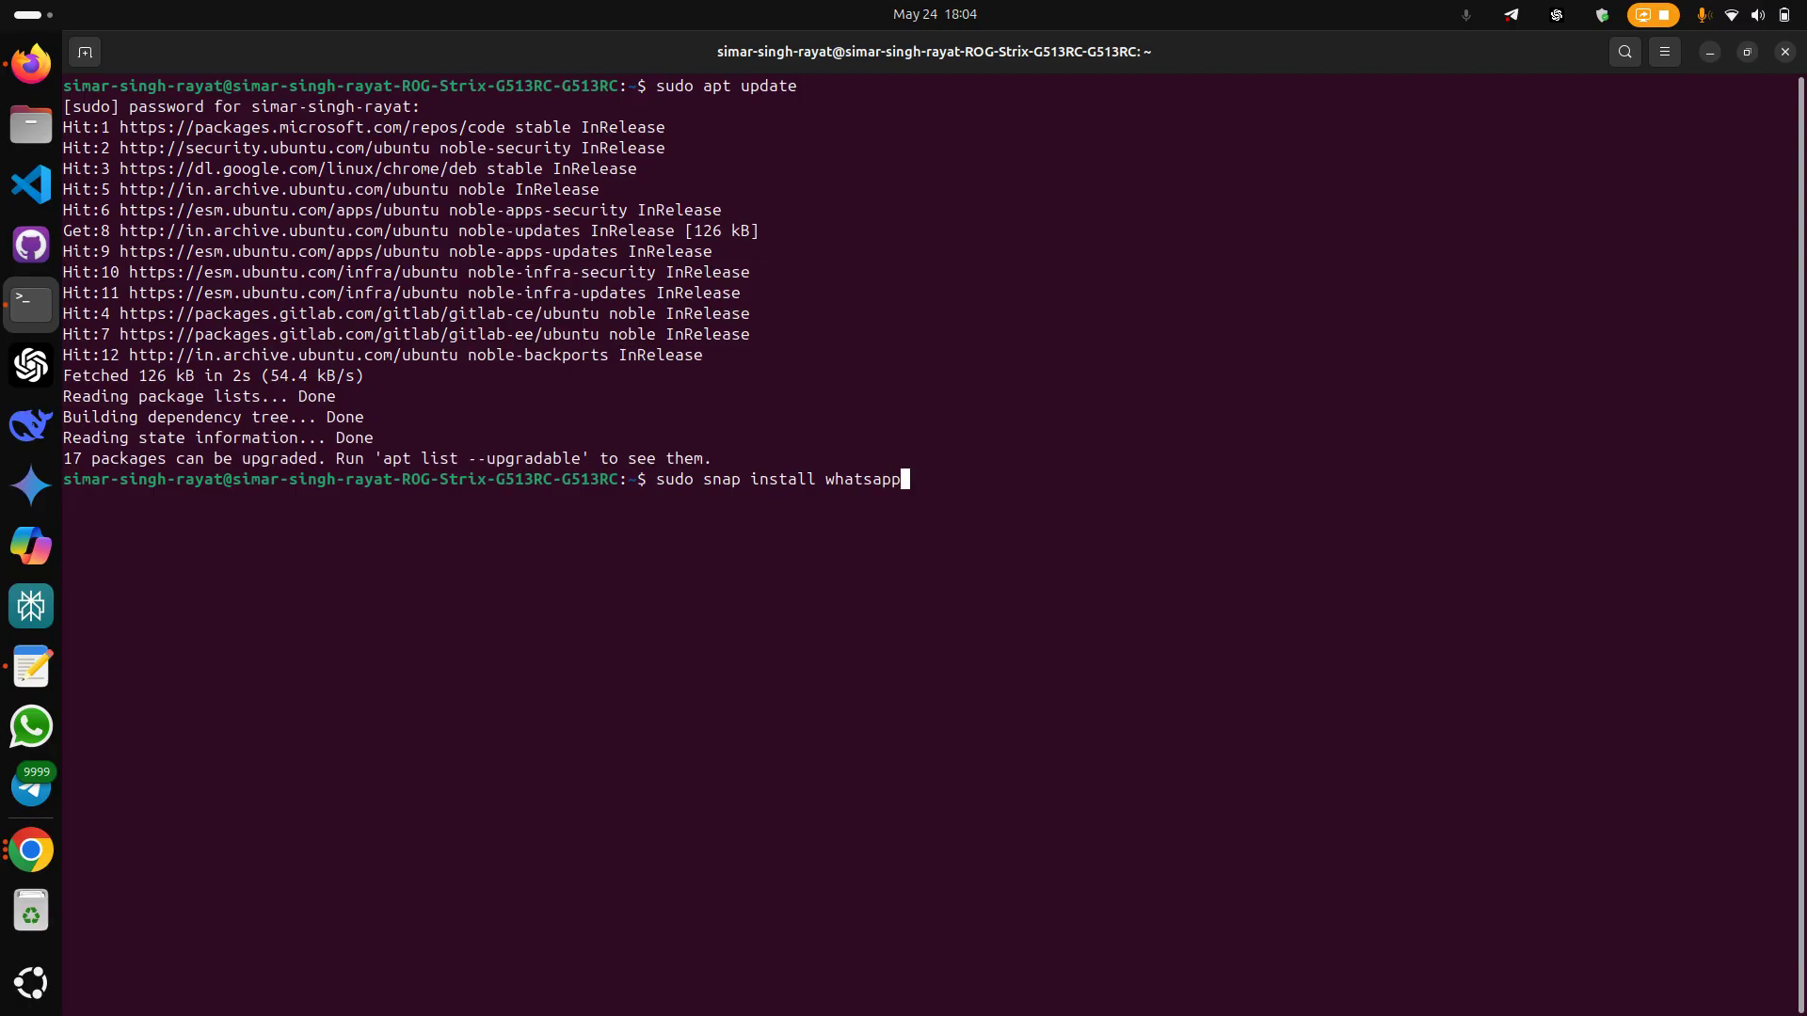
{"action": "type", "text": "-"}
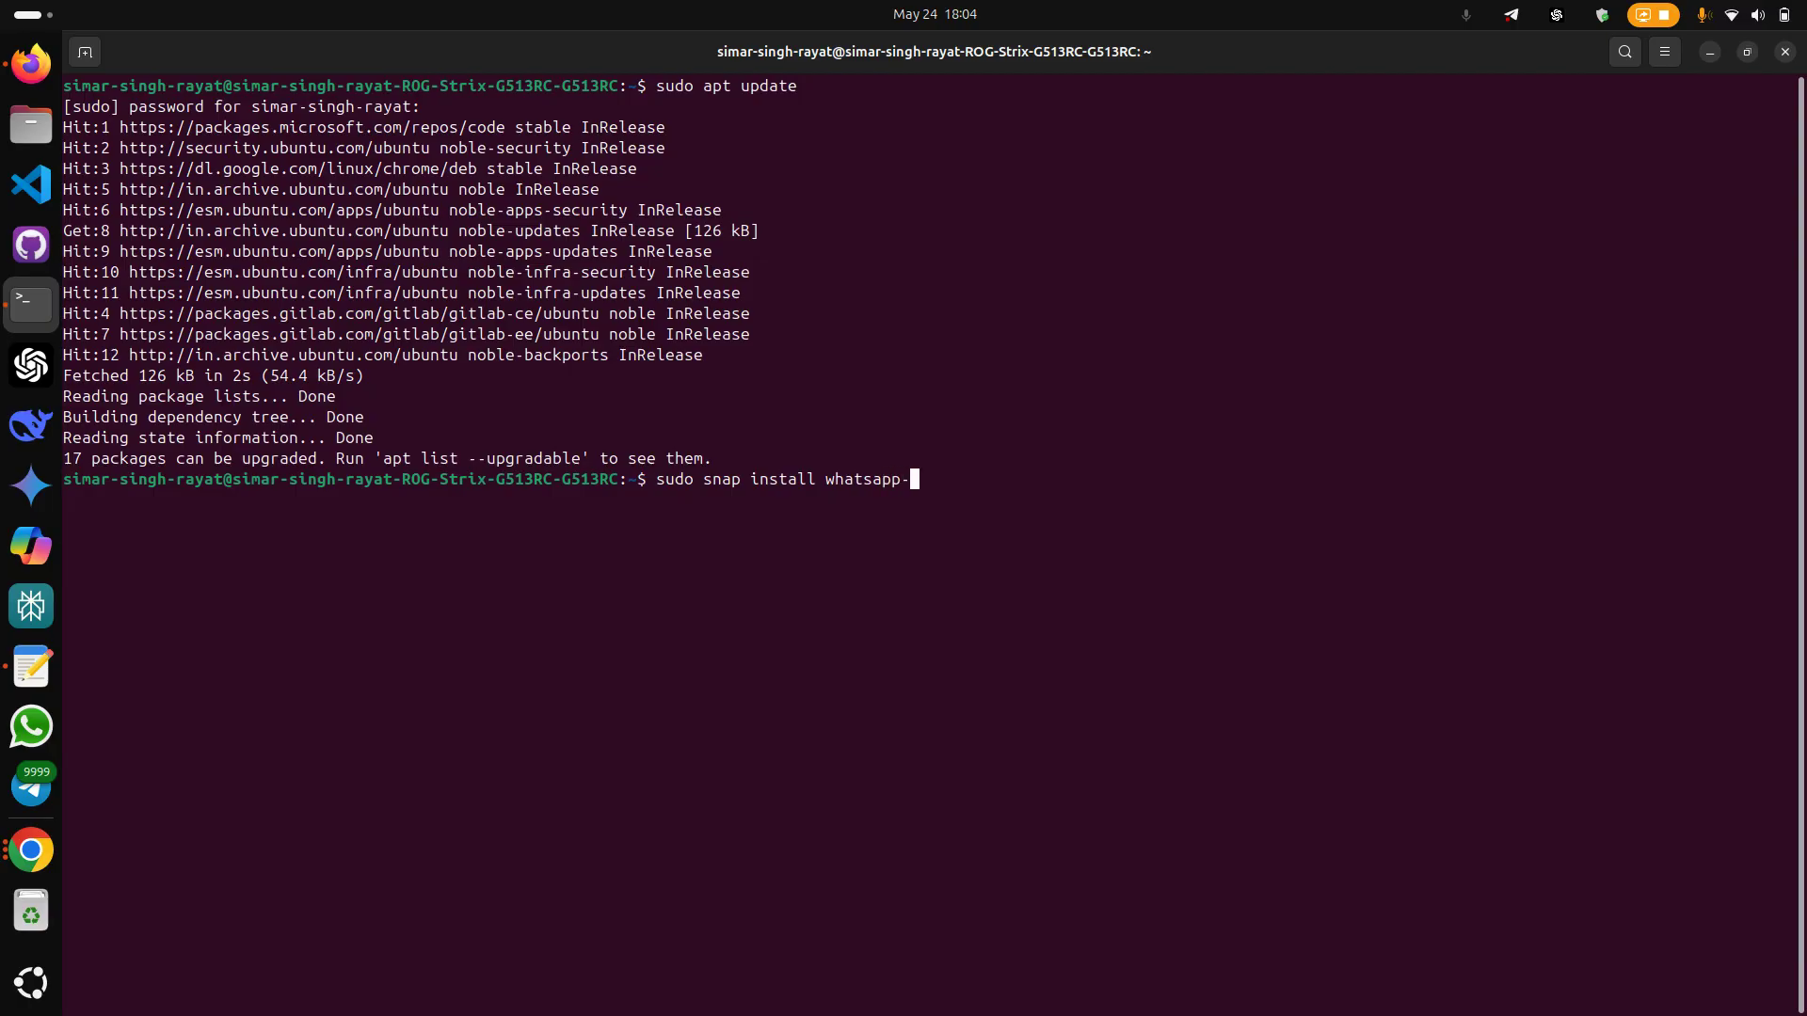
{"action": "type", "text": "linux-app"}
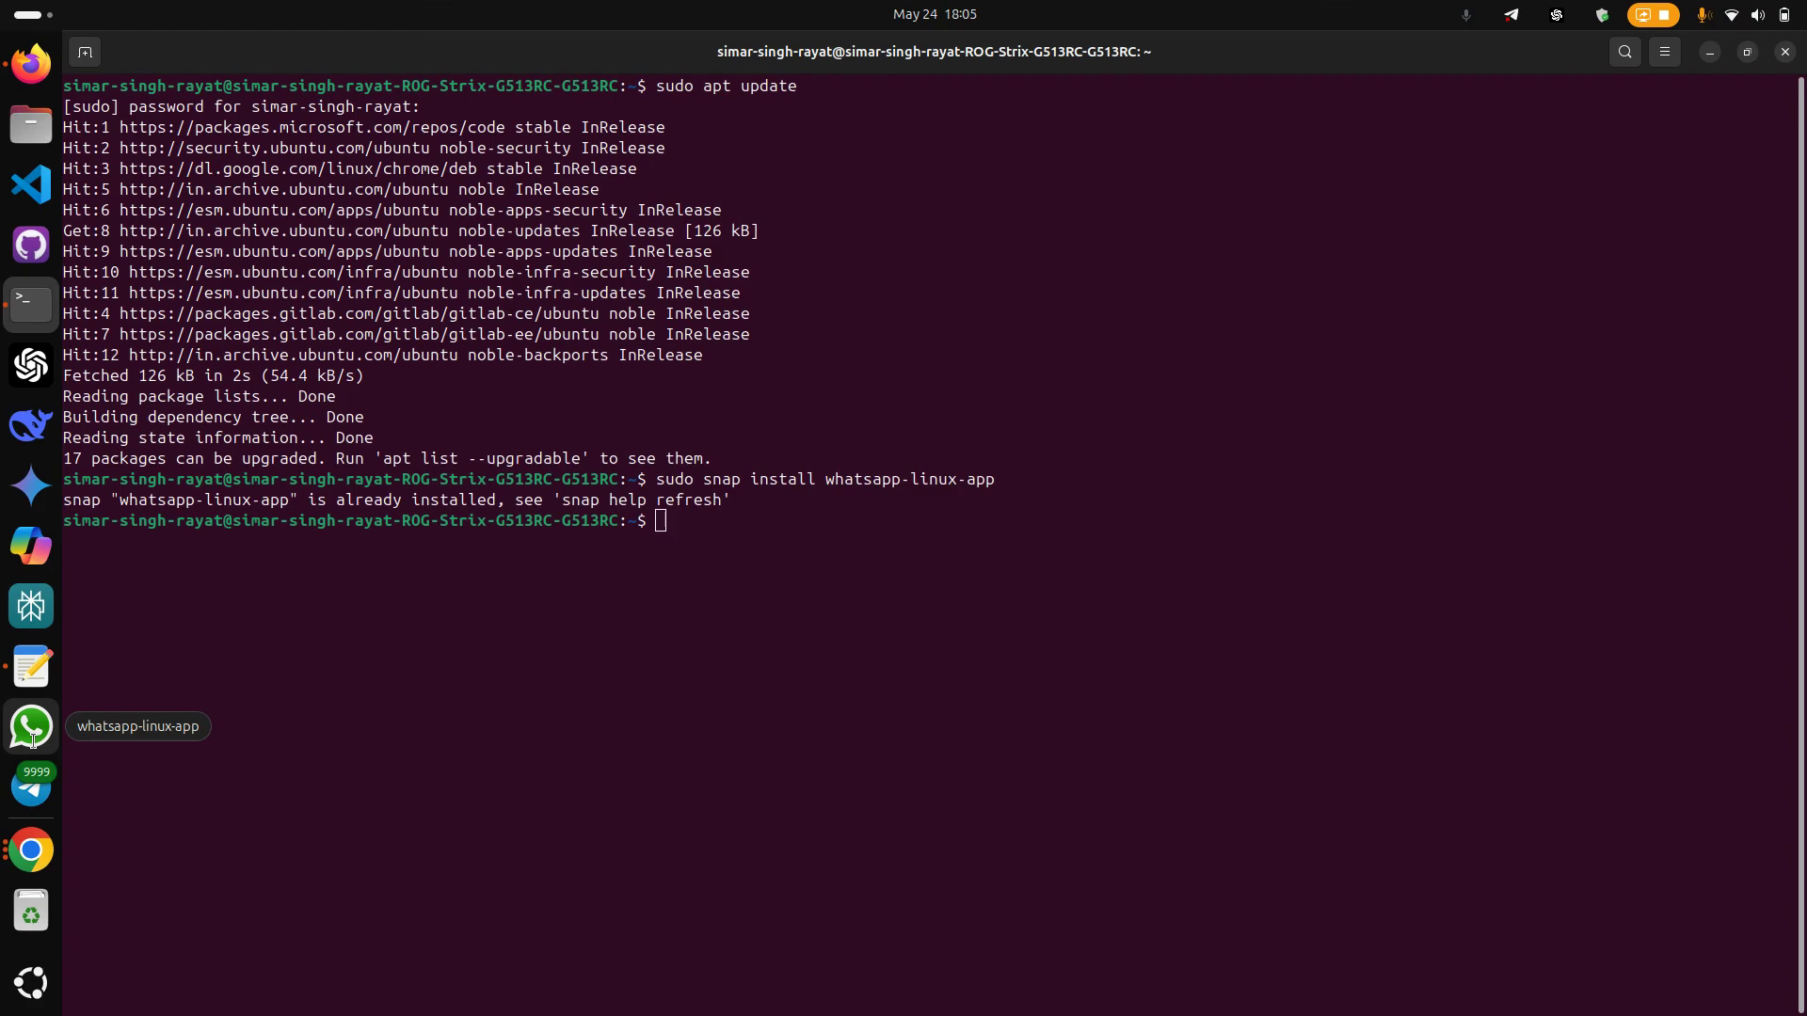
{"action": "mouse_move", "coordinate": [55, 697]}
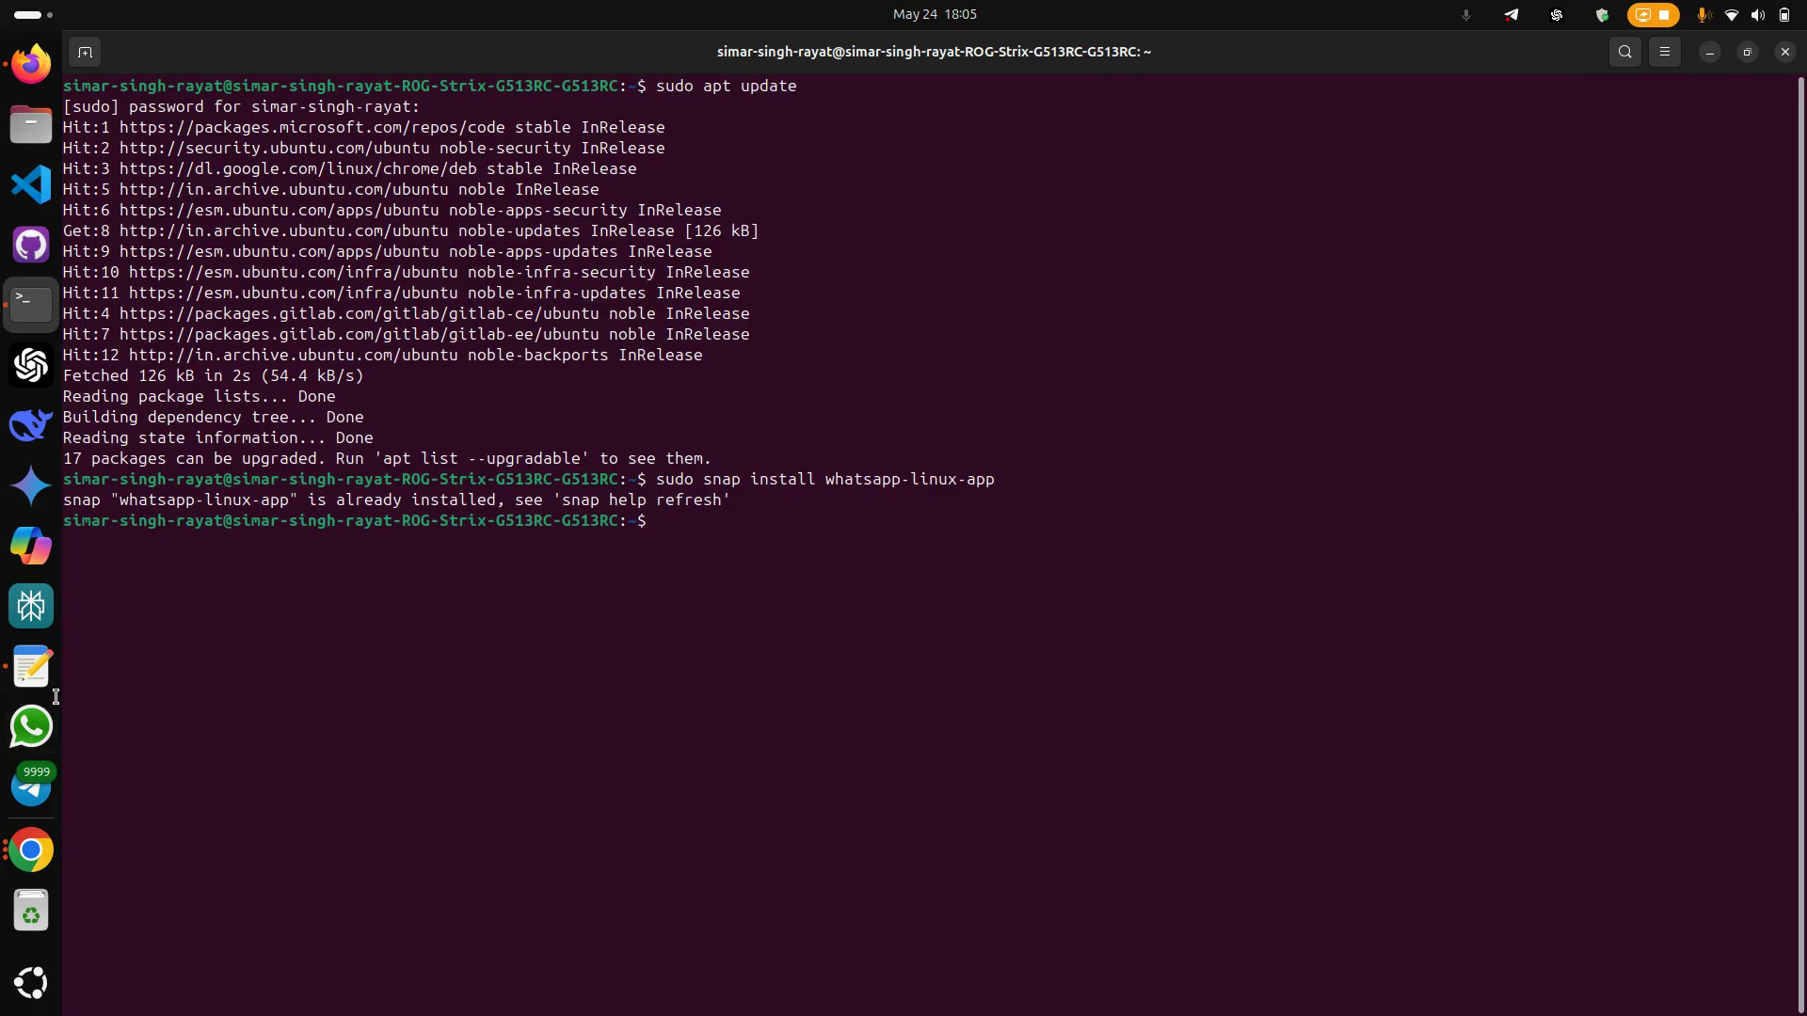
{"action": "left_click", "coordinate": [32, 726]}
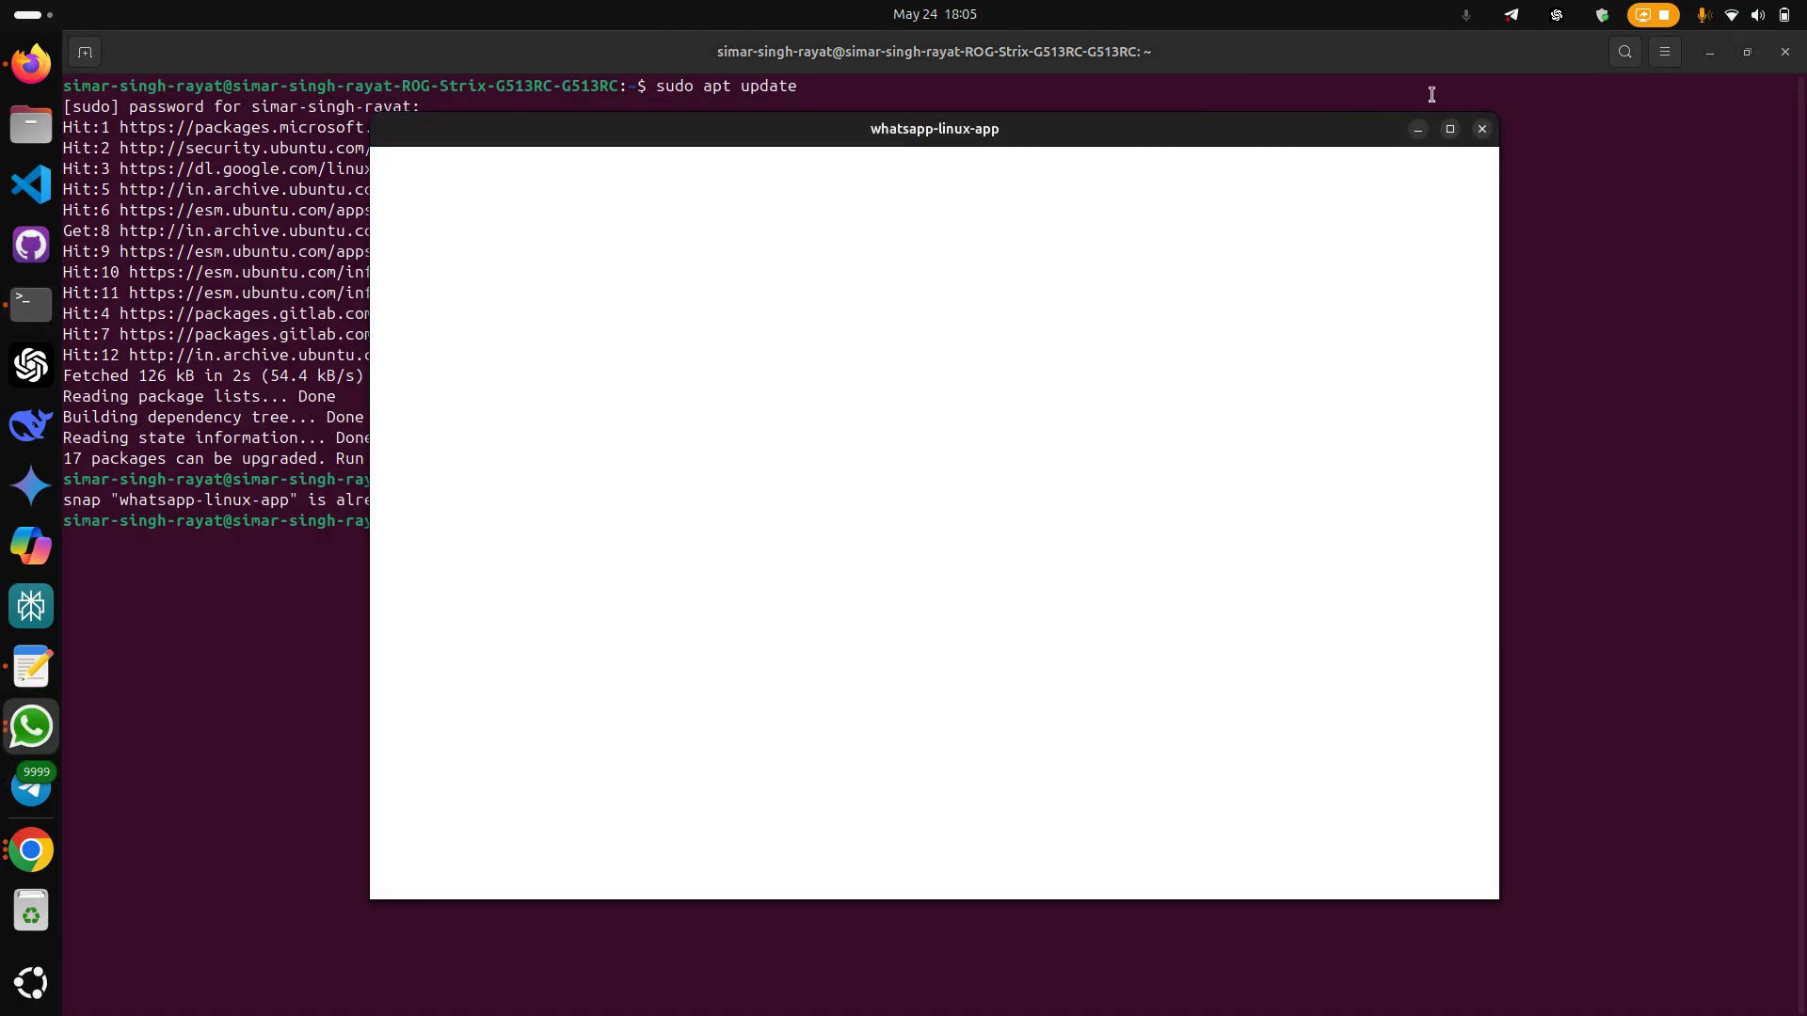
{"action": "mouse_move", "coordinate": [1445, 192]}
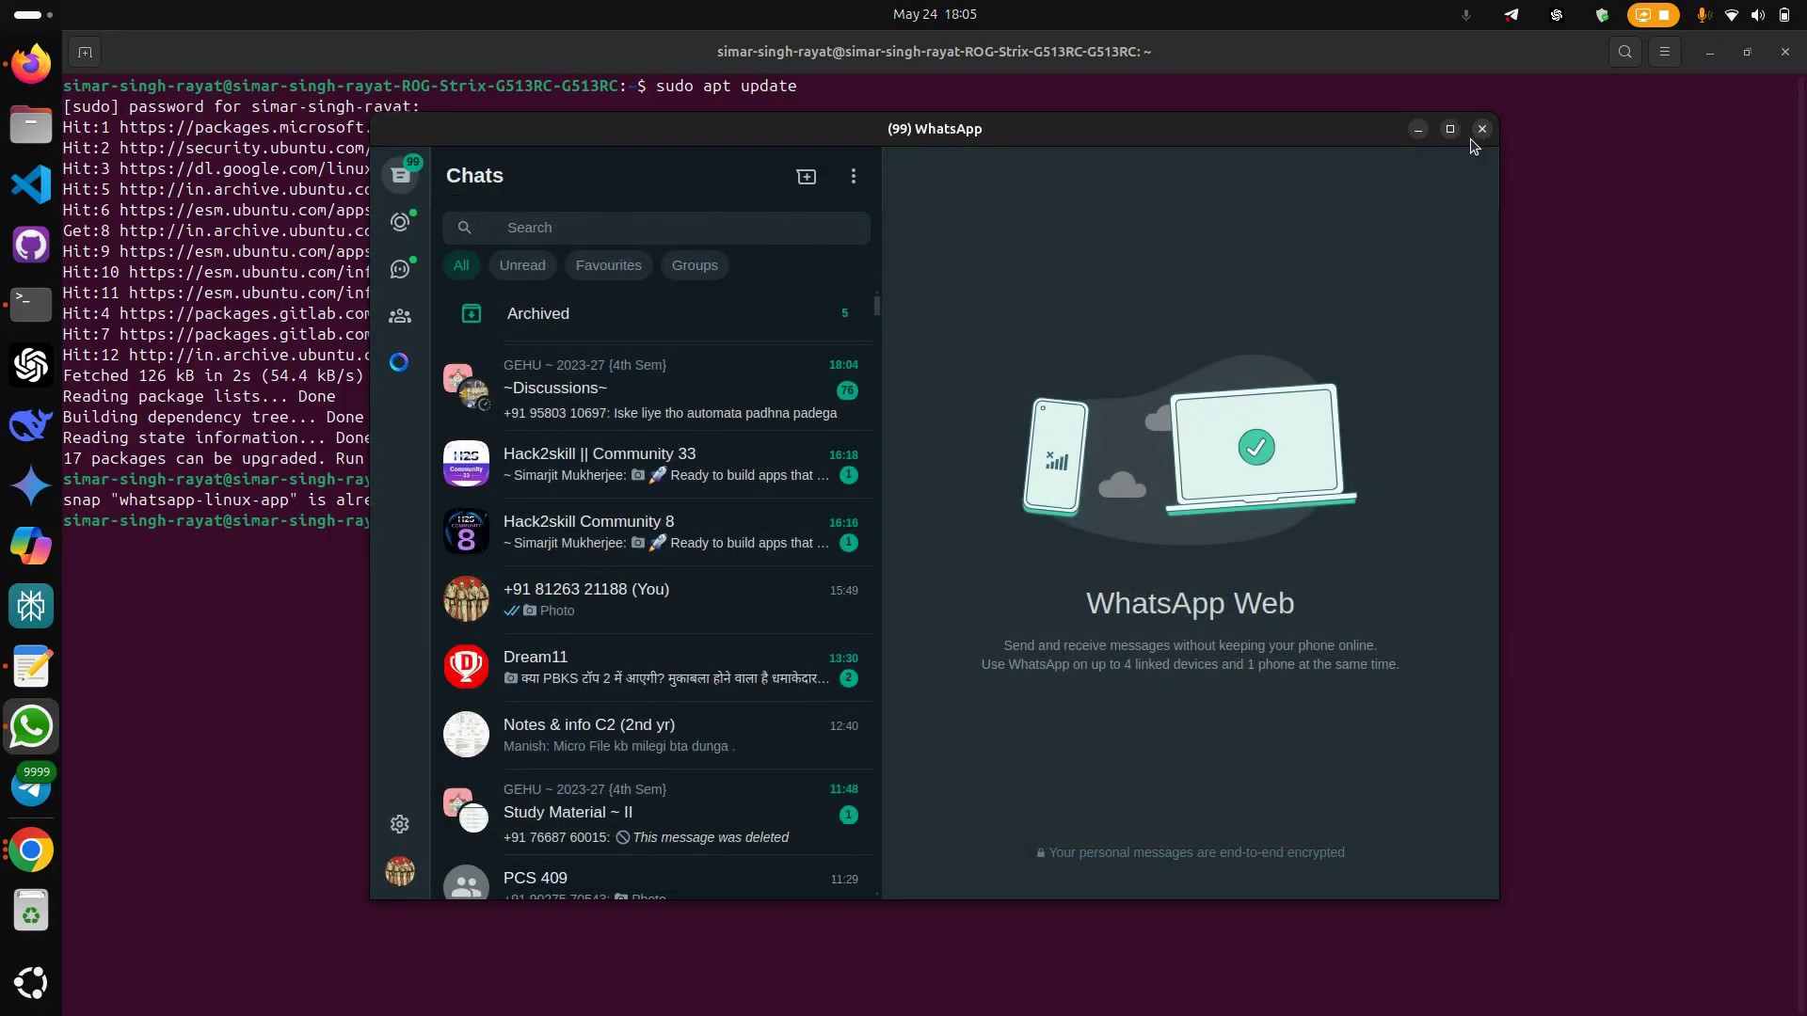
{"action": "left_click", "coordinate": [1483, 128]}
{"action": "type", "text": "sudo snap install"}
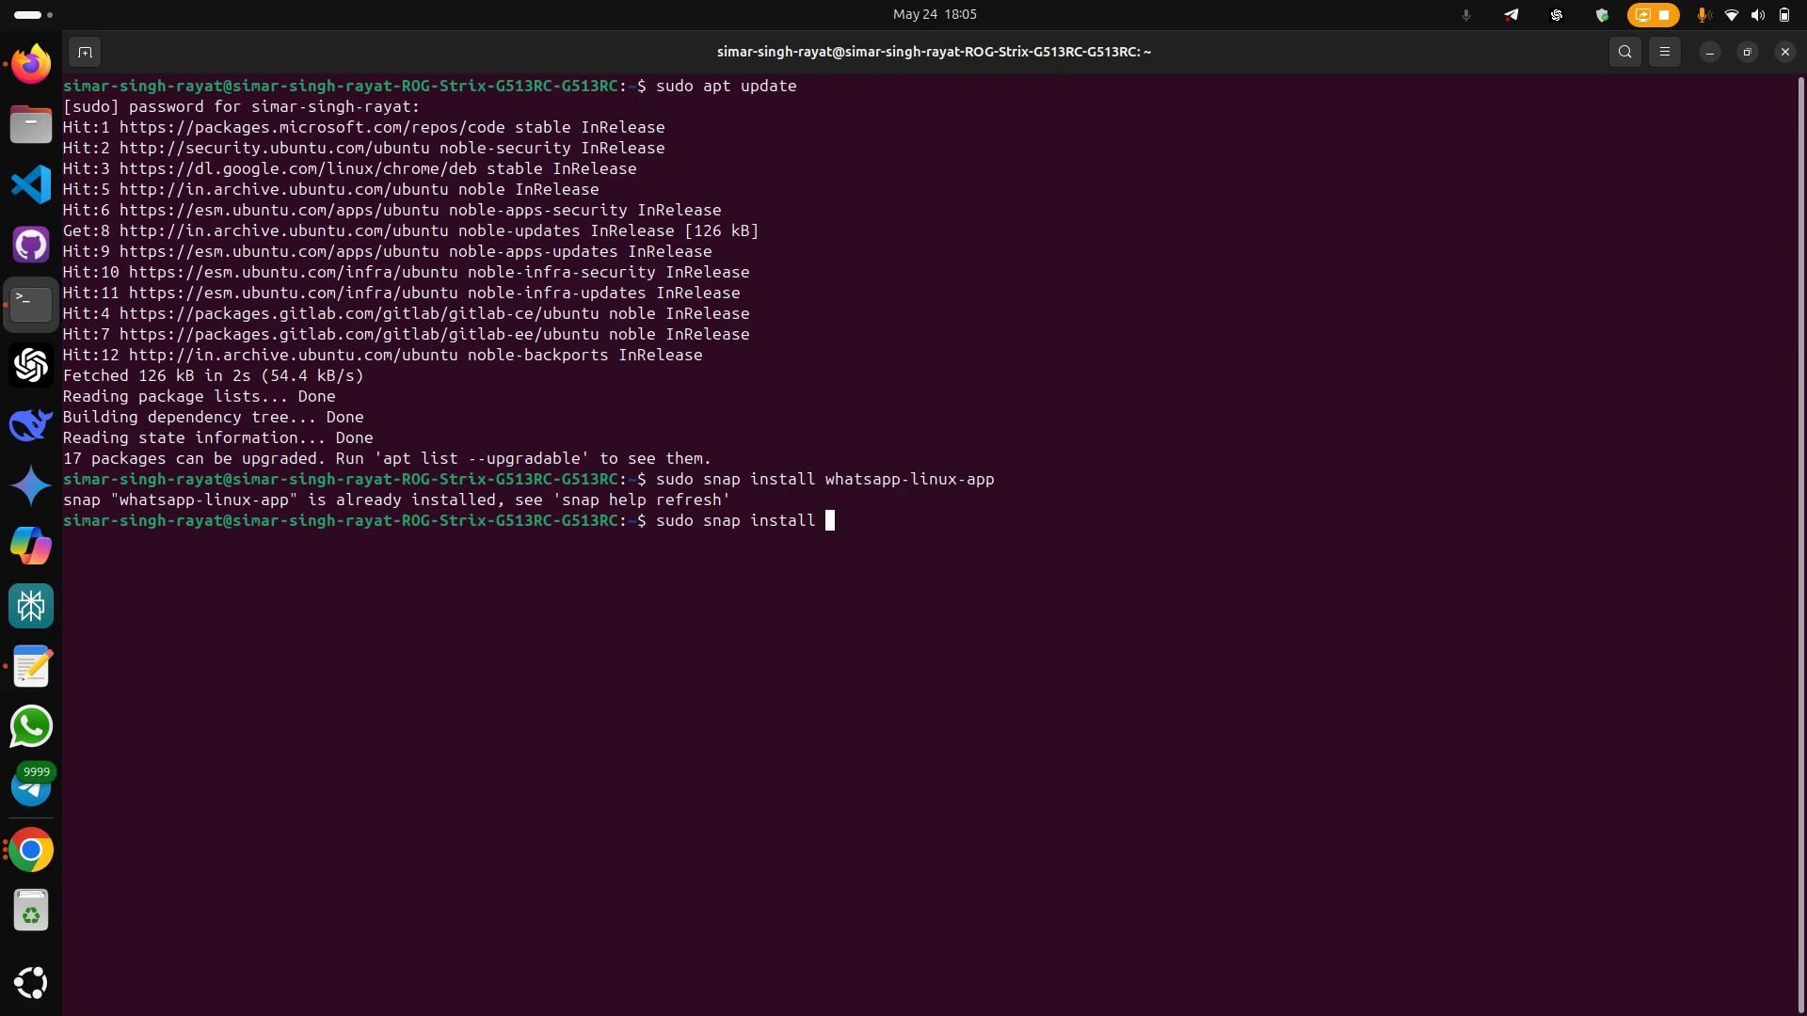
Run 'sudo snap install telegram-desktop', which reports the snap is already installed.
{"action": "type", "text": "te"}
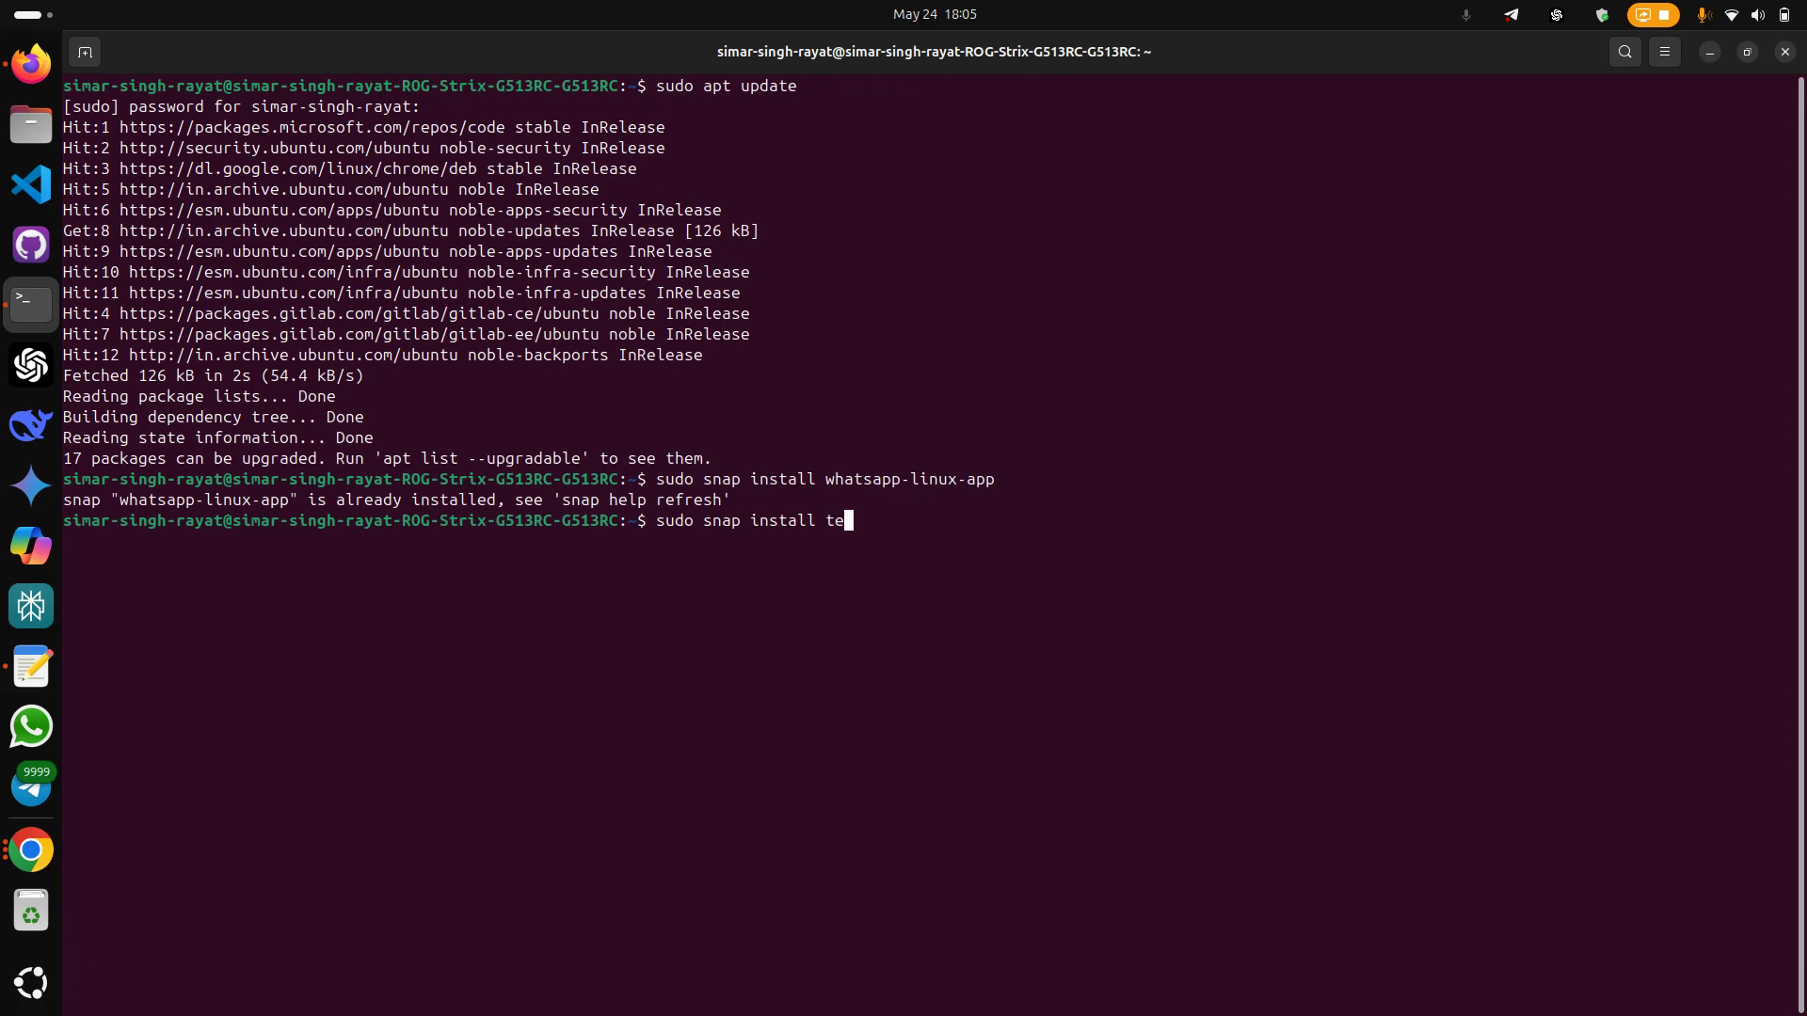
{"action": "type", "text": "legram"}
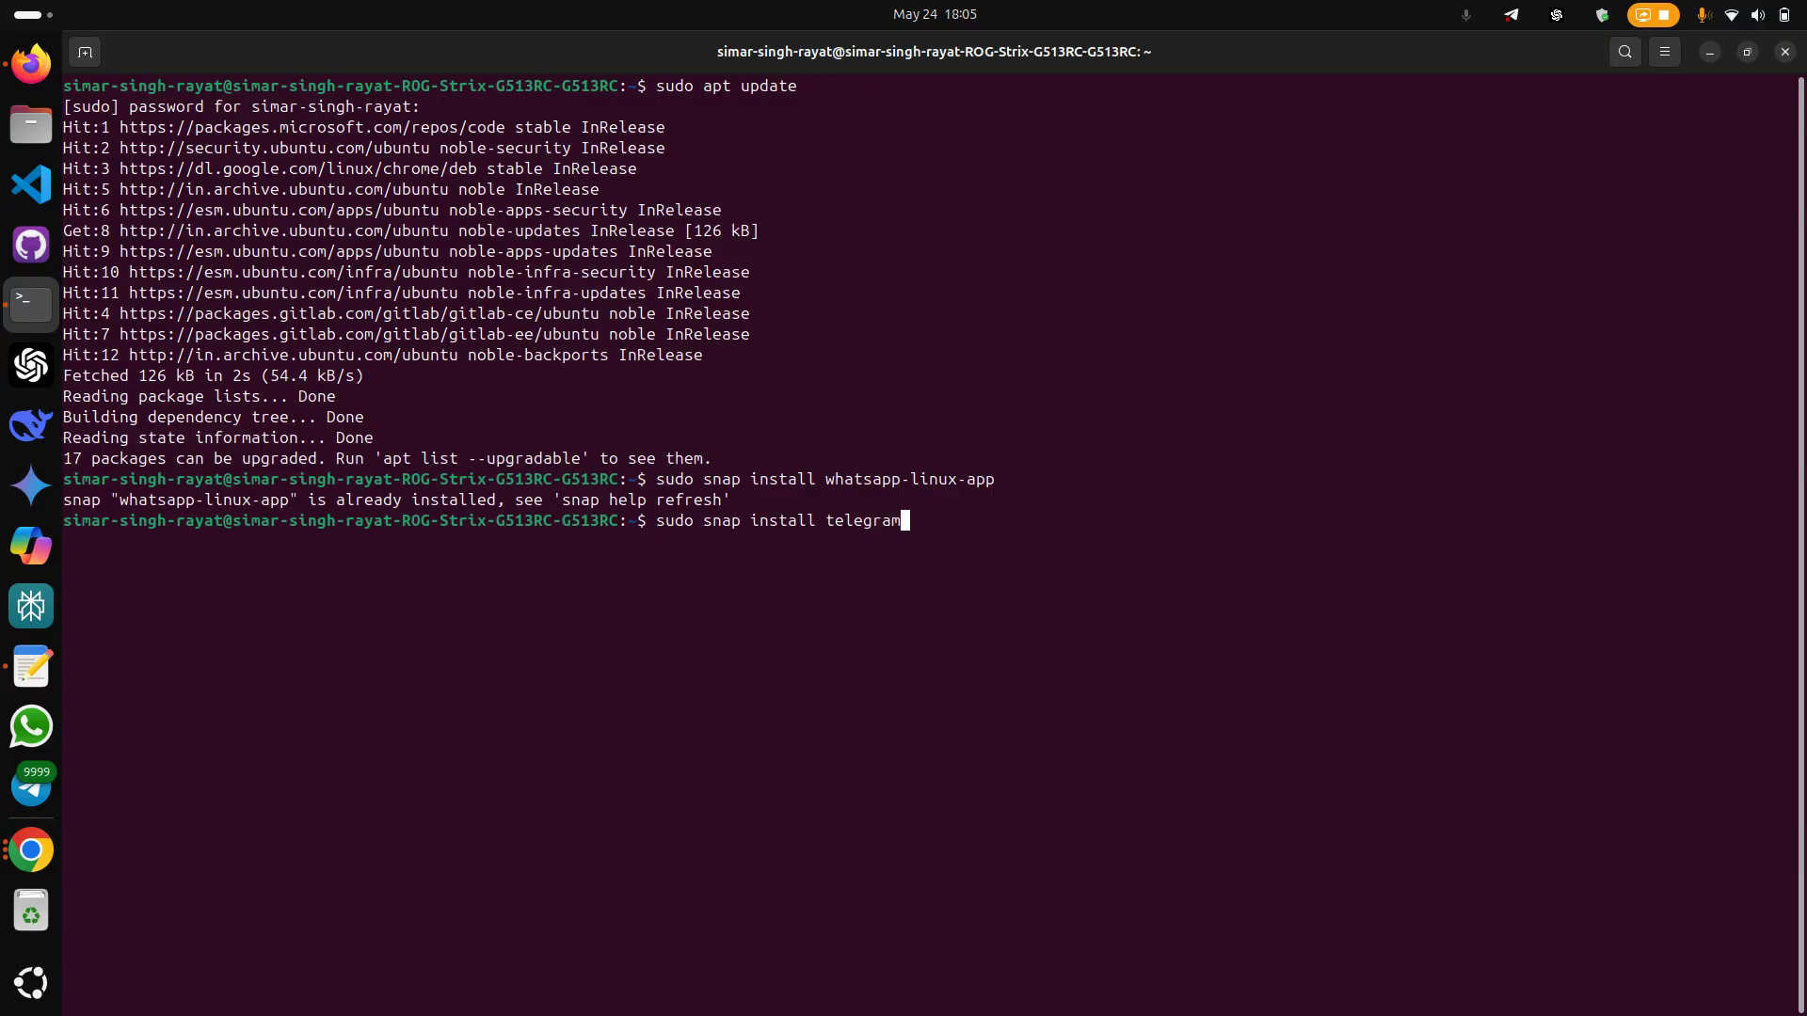
{"action": "type", "text": "-desktop"}
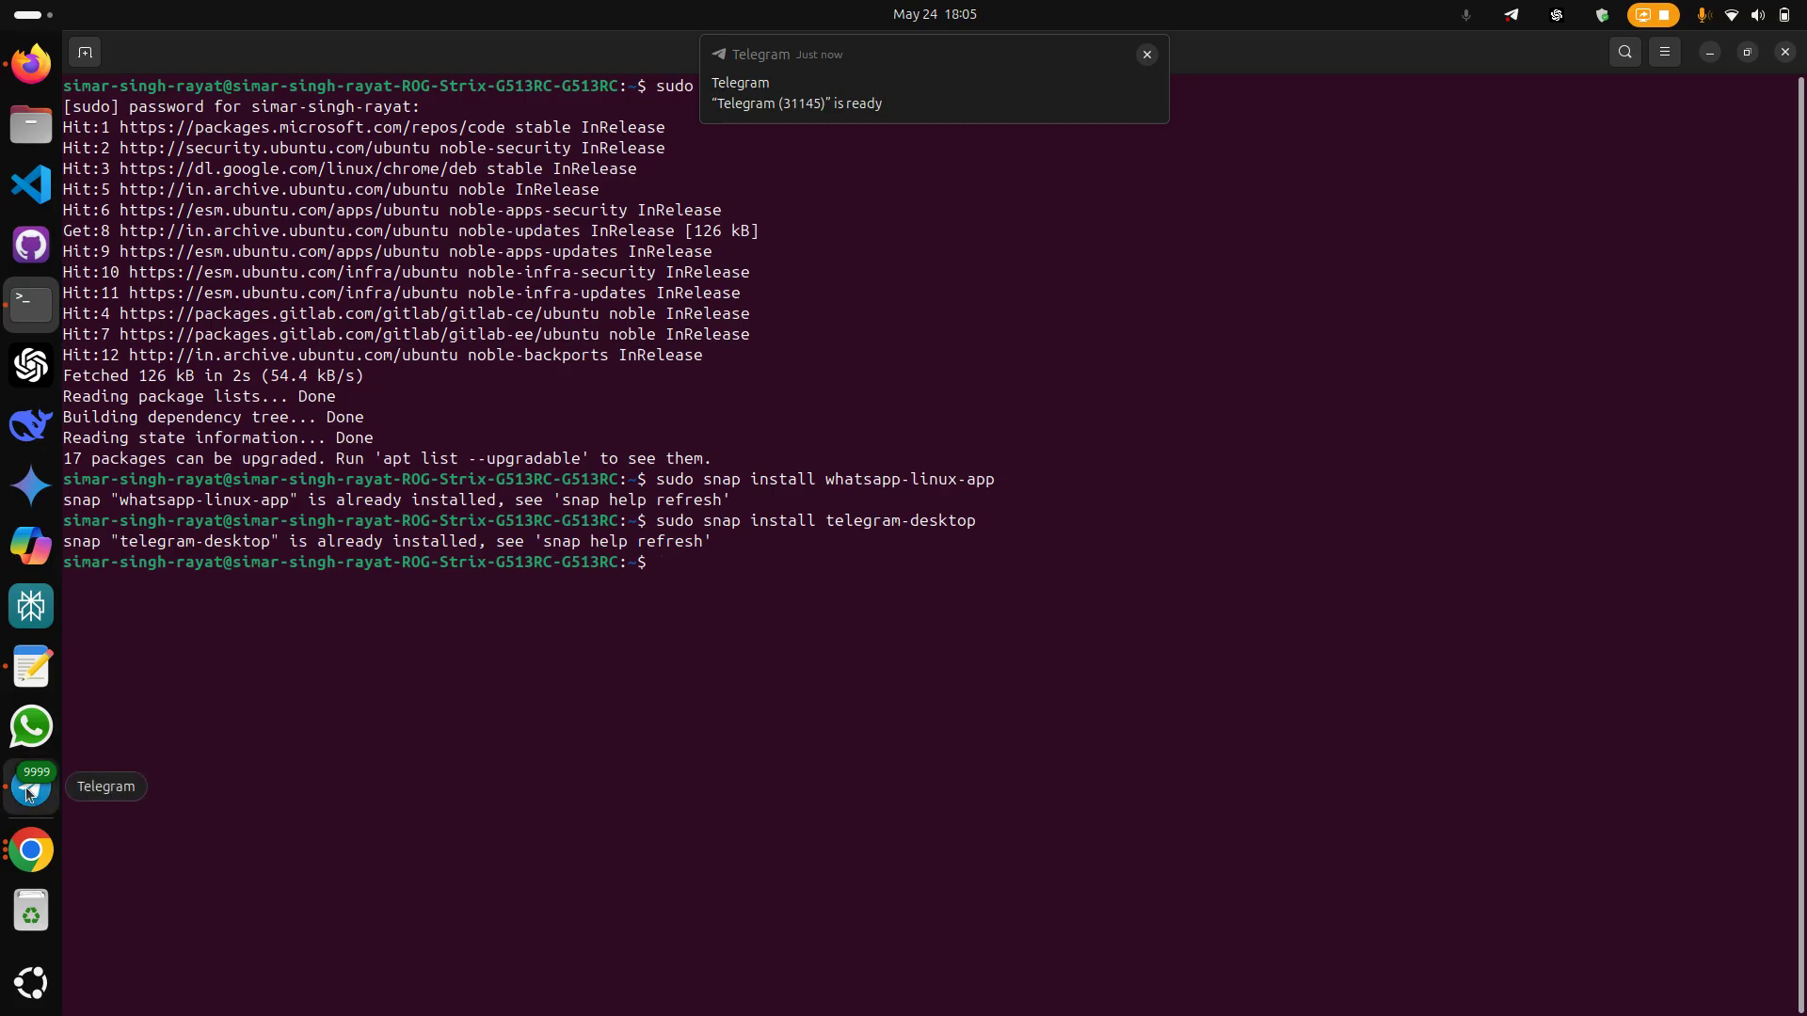
{"action": "left_click", "coordinate": [28, 793]}
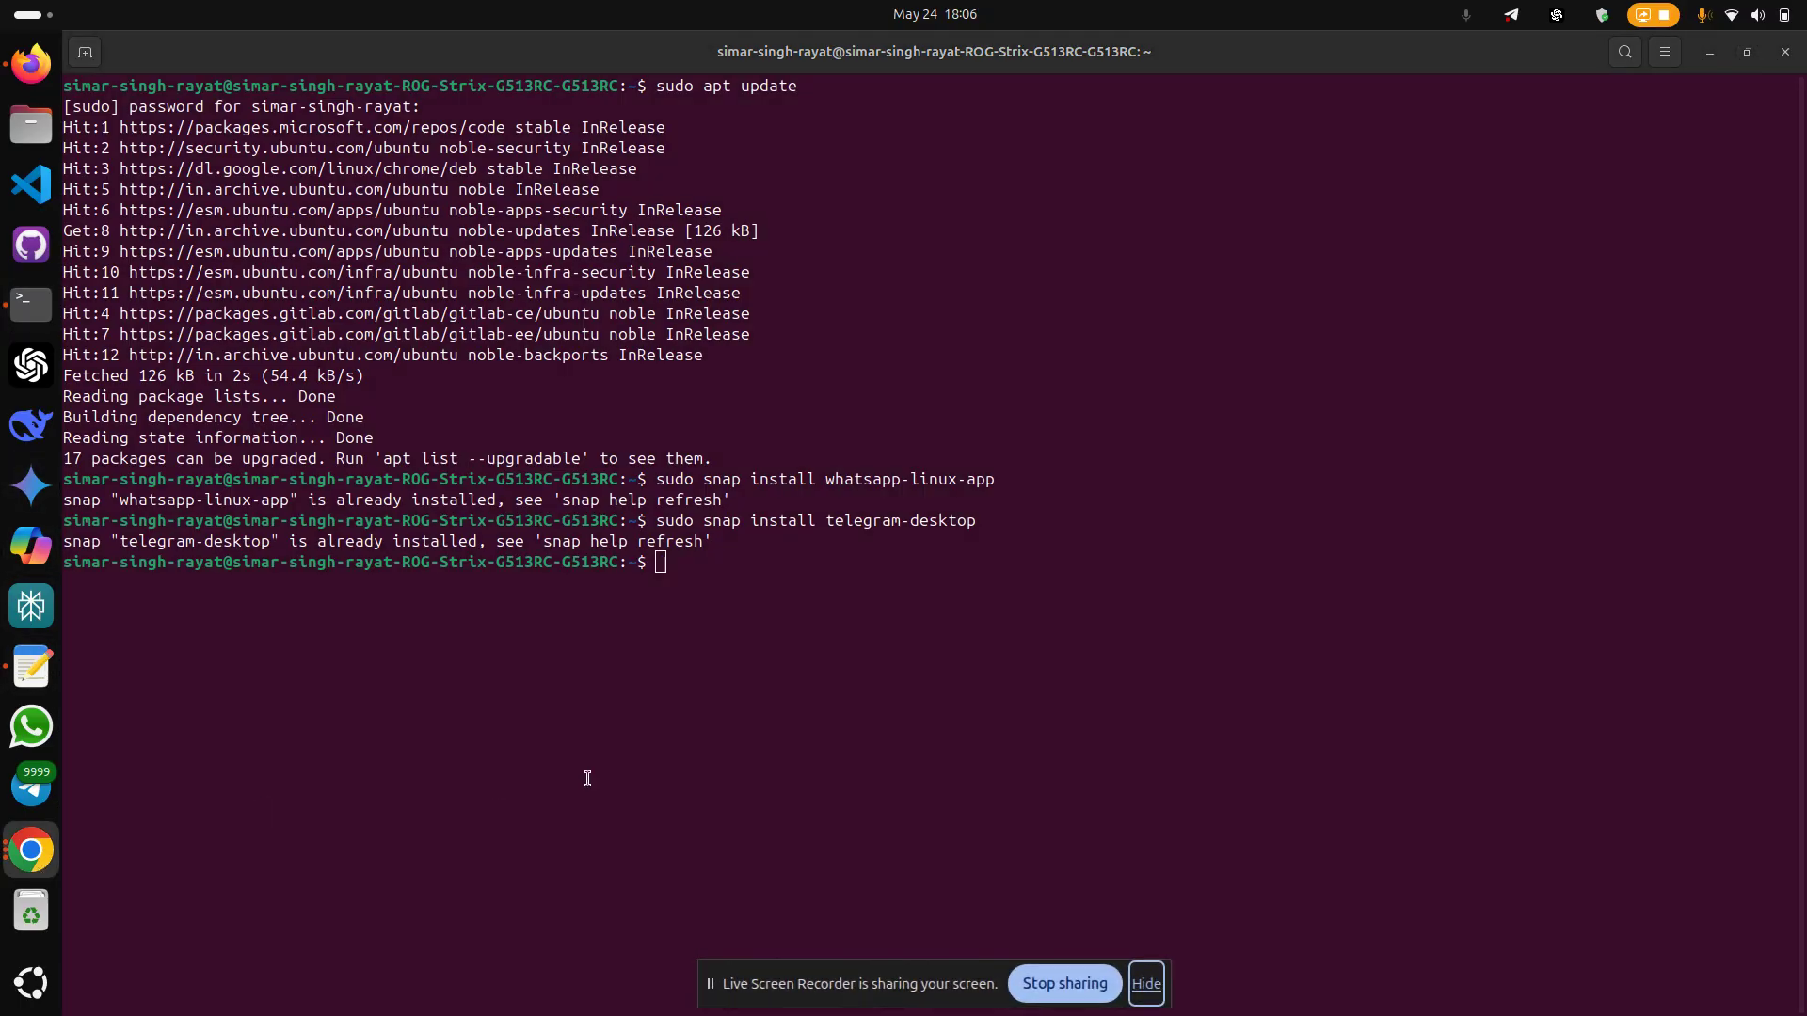
{"action": "mouse_move", "coordinate": [1072, 917]}
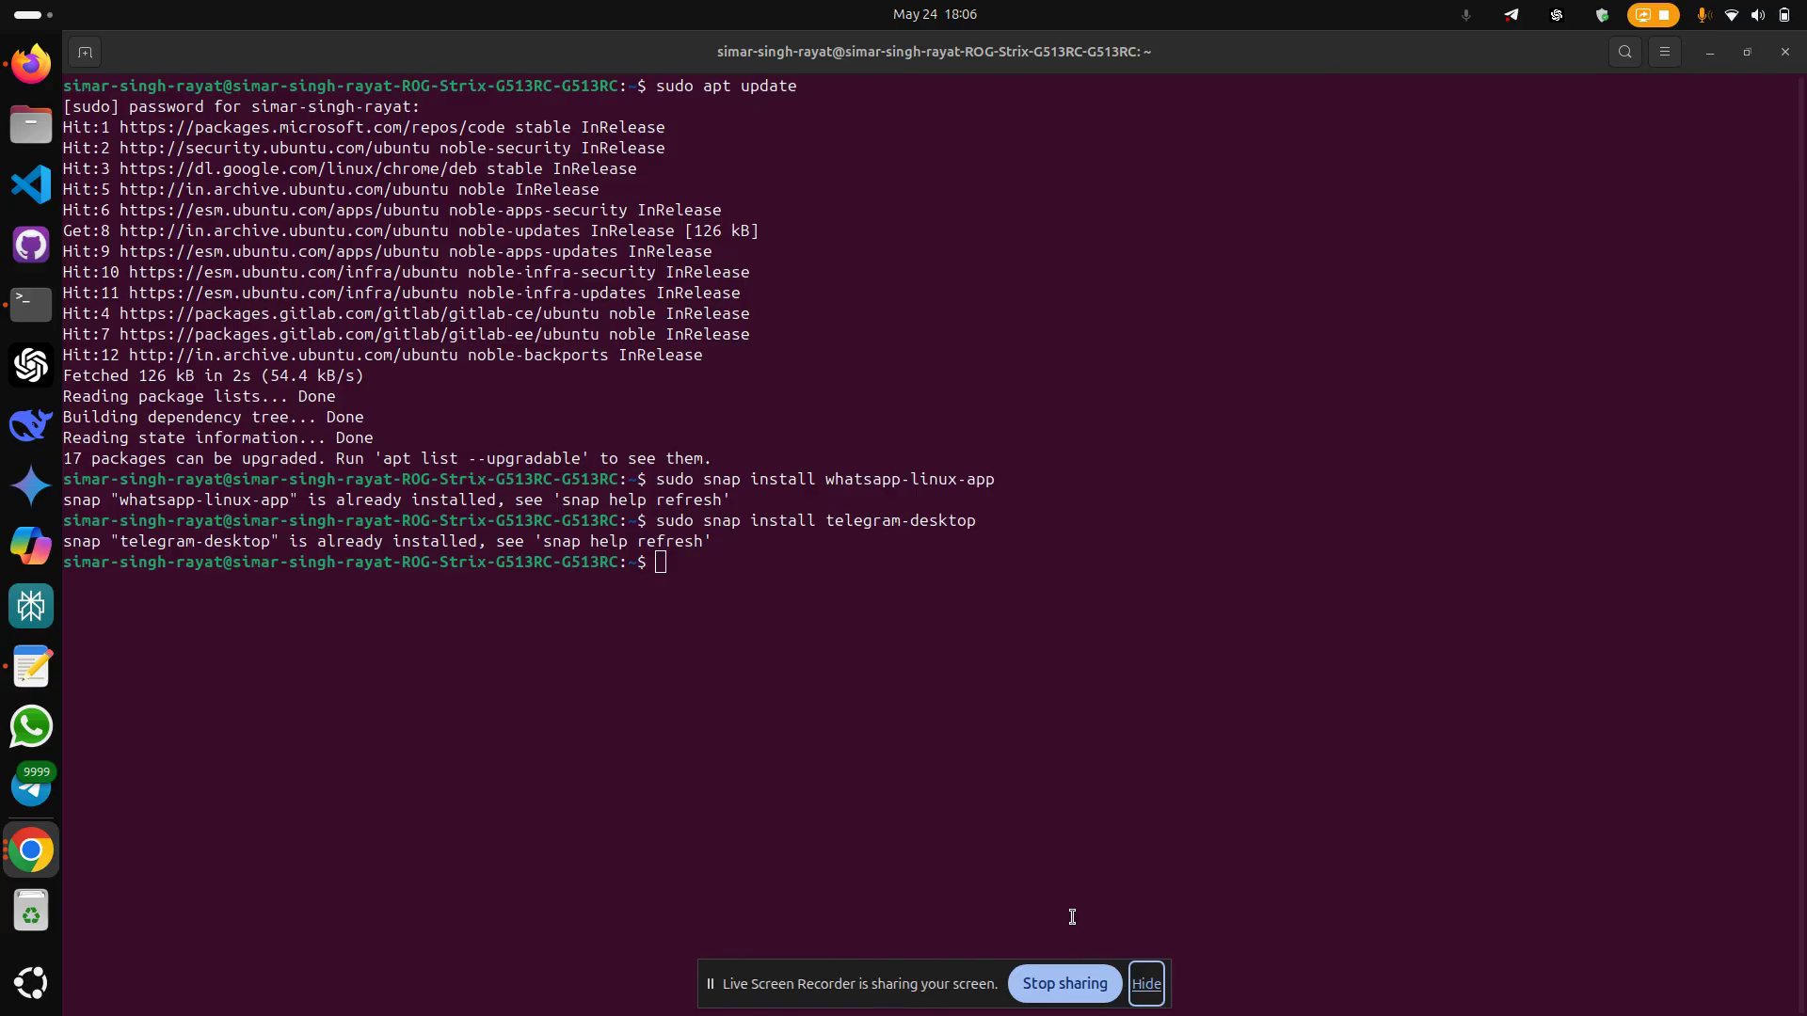